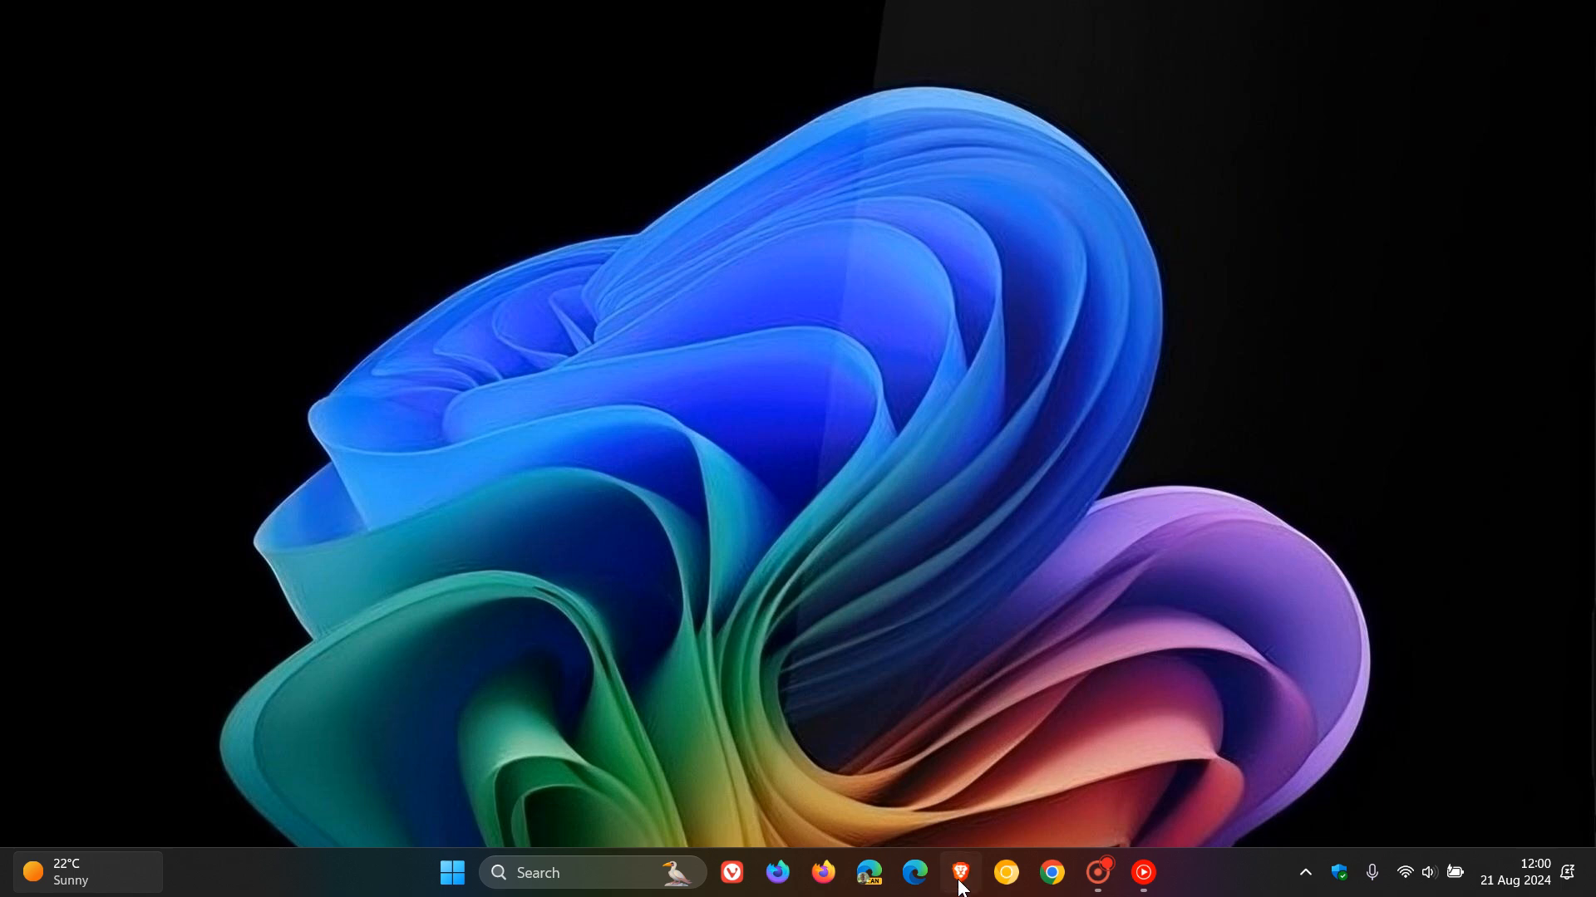
Restore Brave from the taskbar and scroll through the 23.70.2 driver download page and back up
left_click(959, 872)
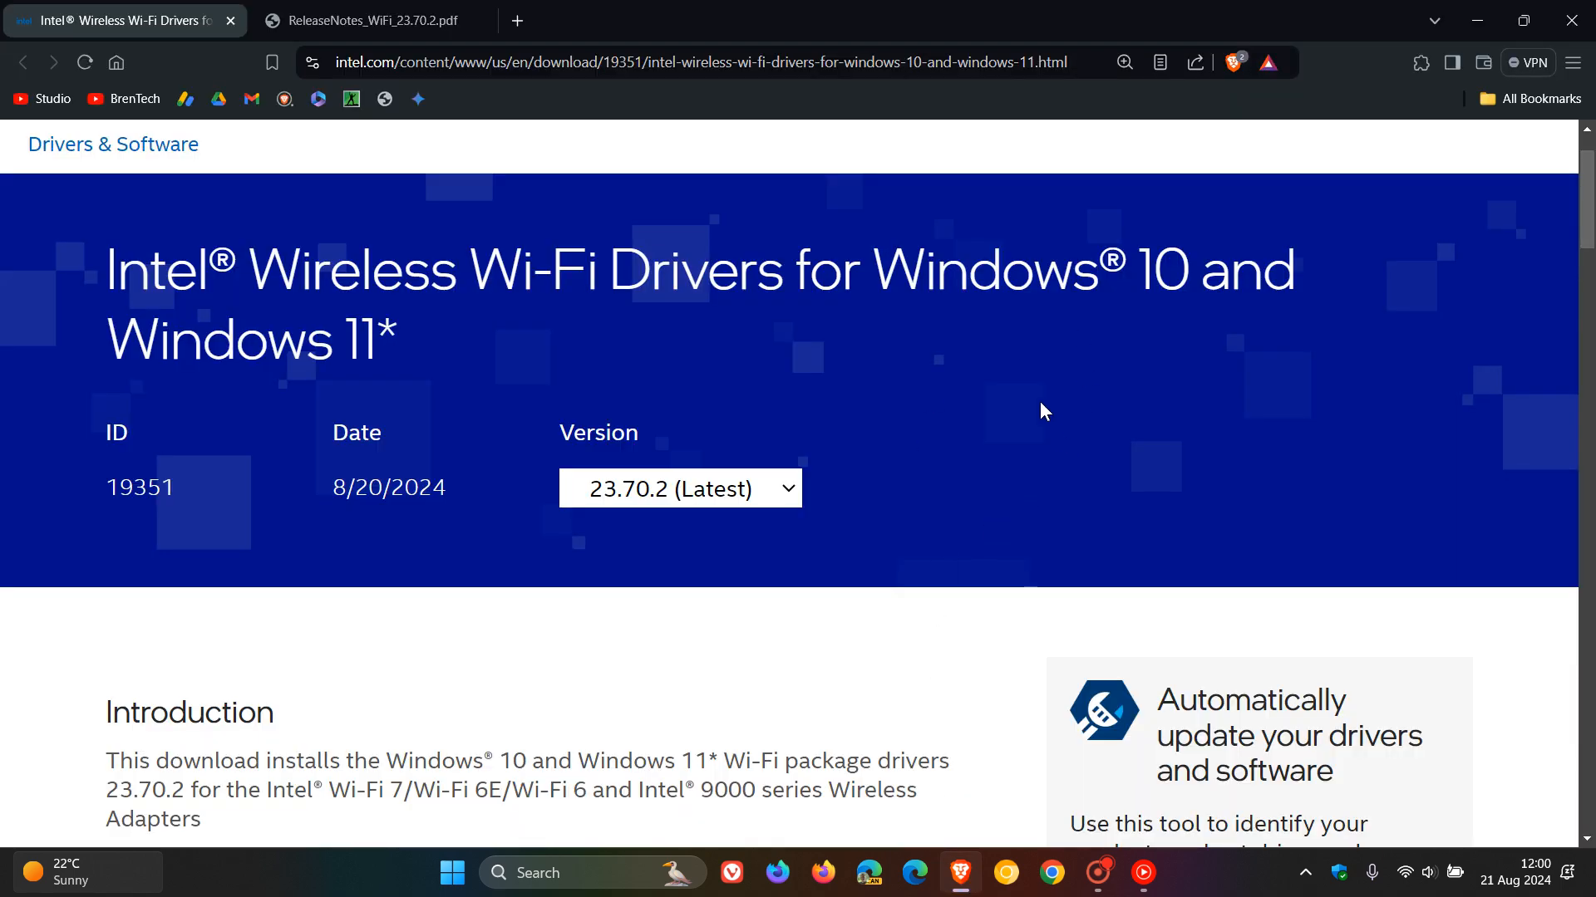
mouse_move(993, 430)
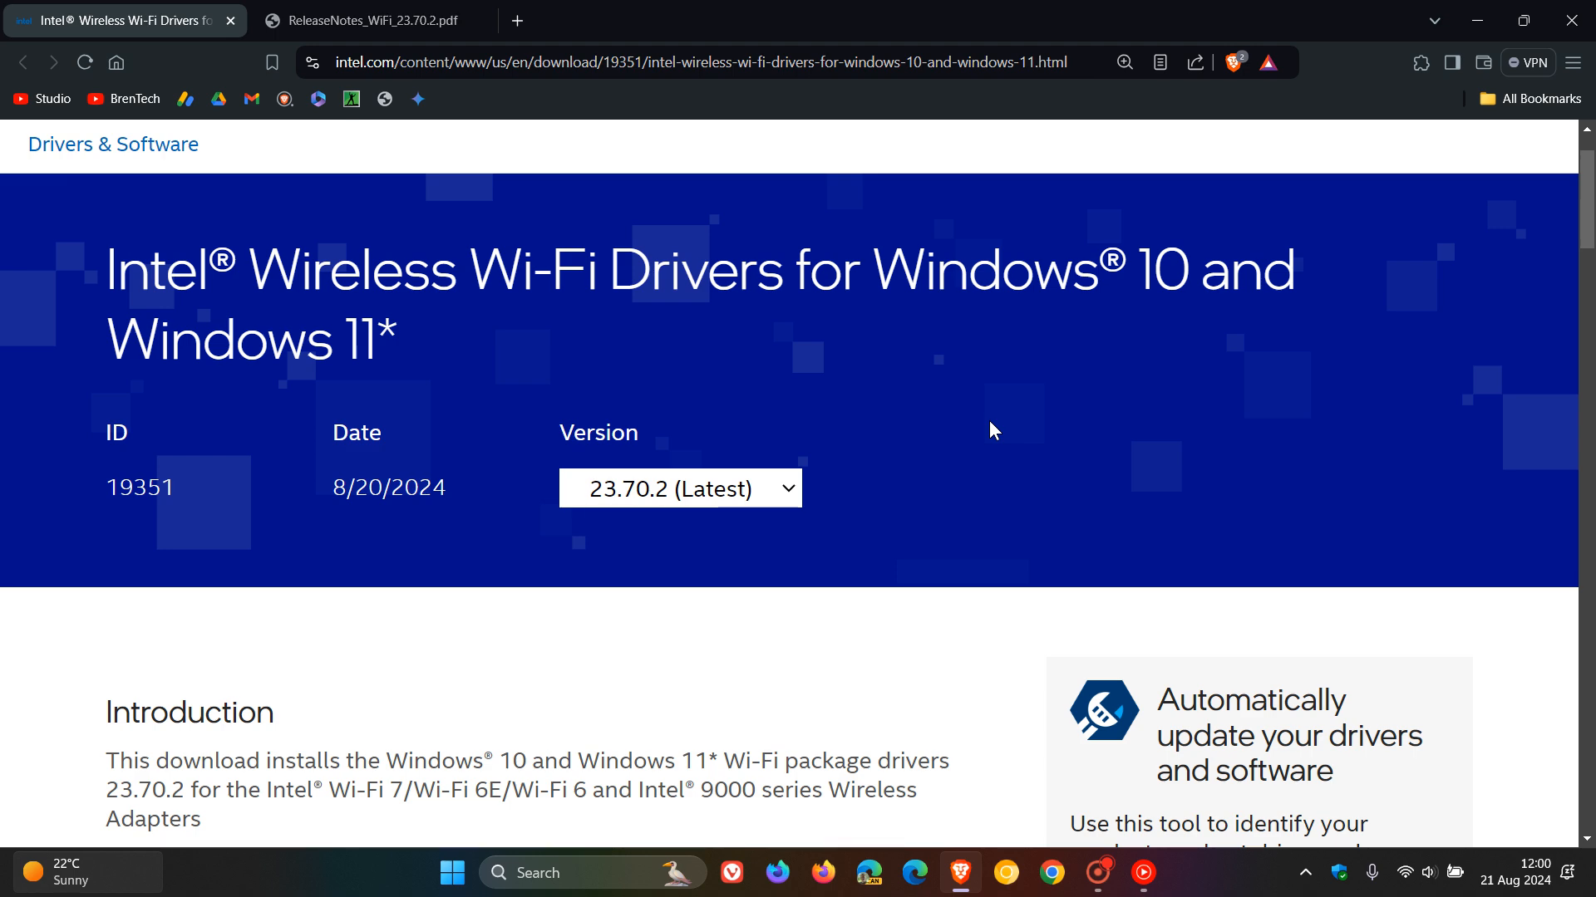
mouse_move(636, 535)
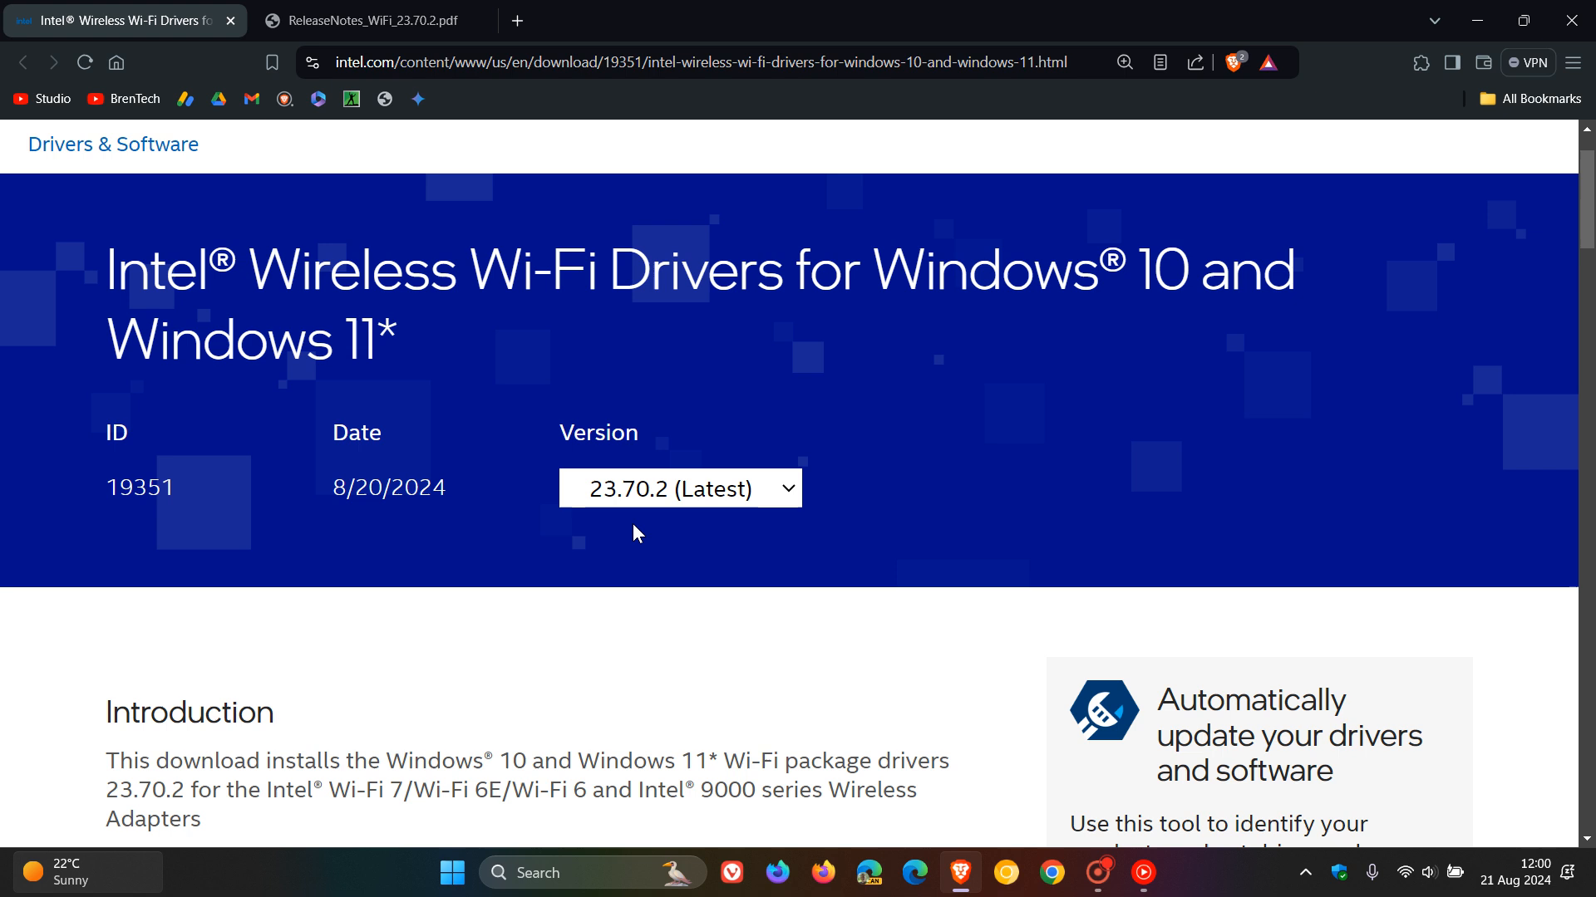
mouse_move(983, 493)
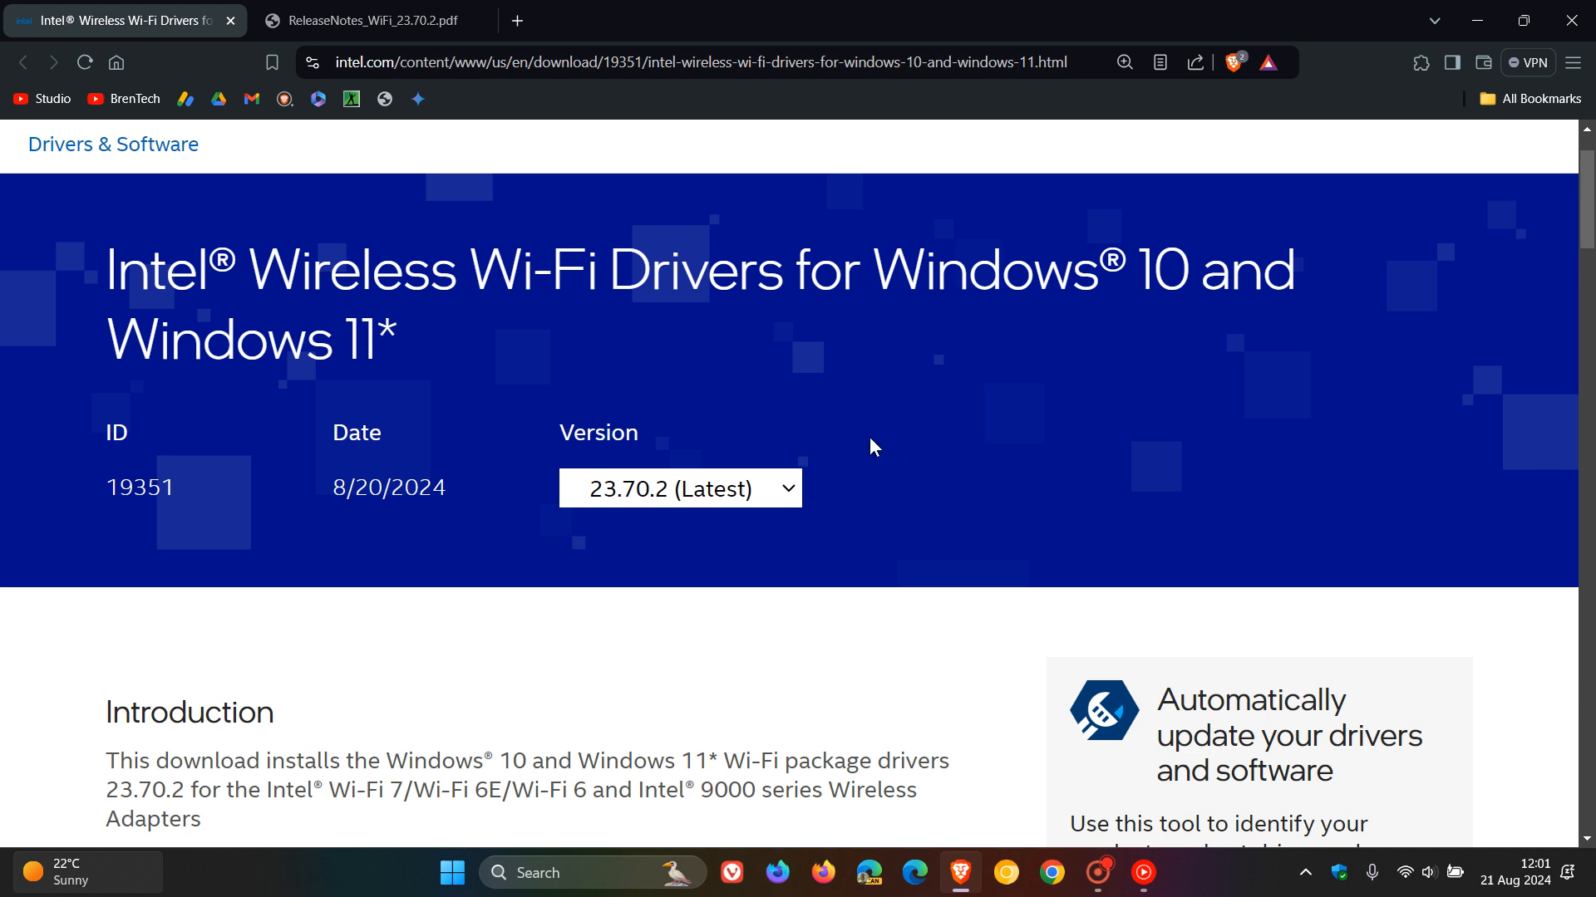
scroll("down", 3)
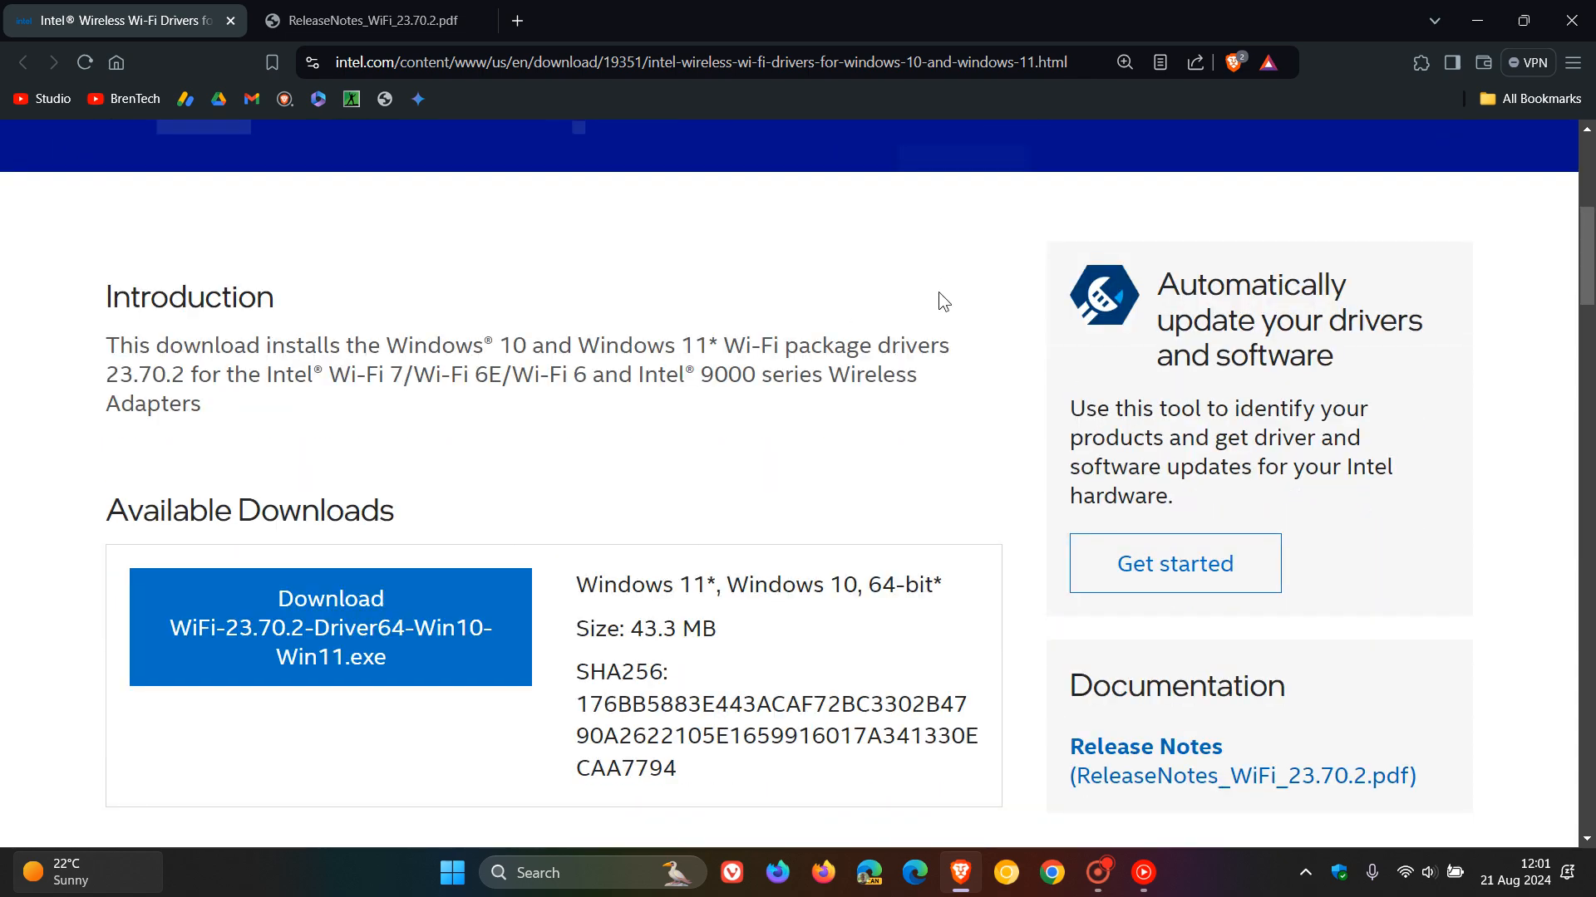
scroll("down", 3)
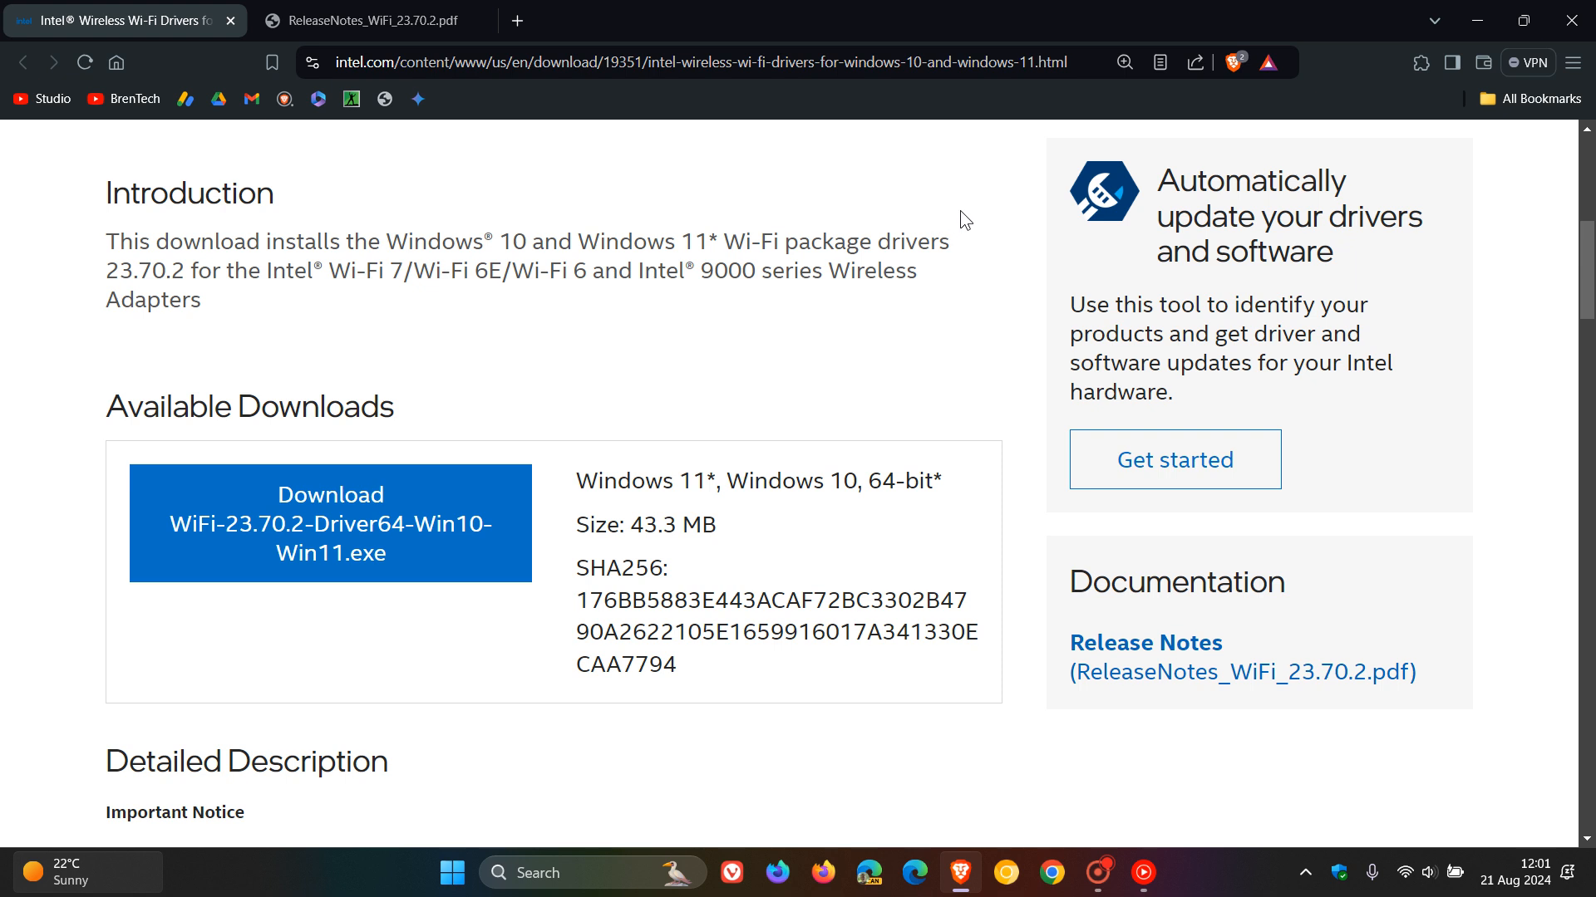
mouse_move(997, 368)
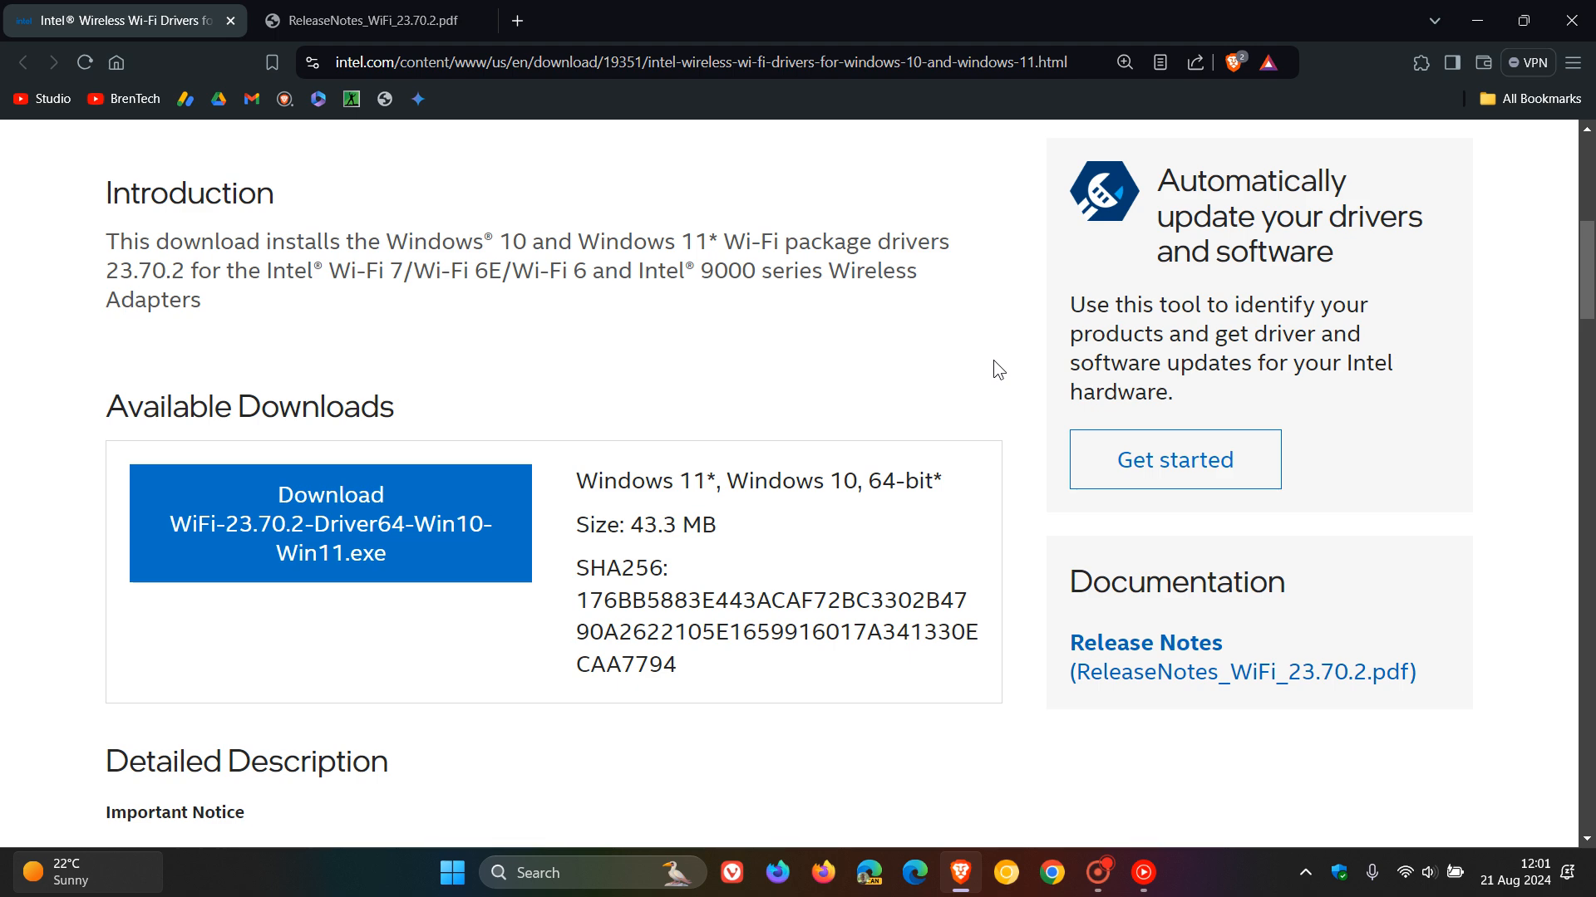
scroll("up", 3)
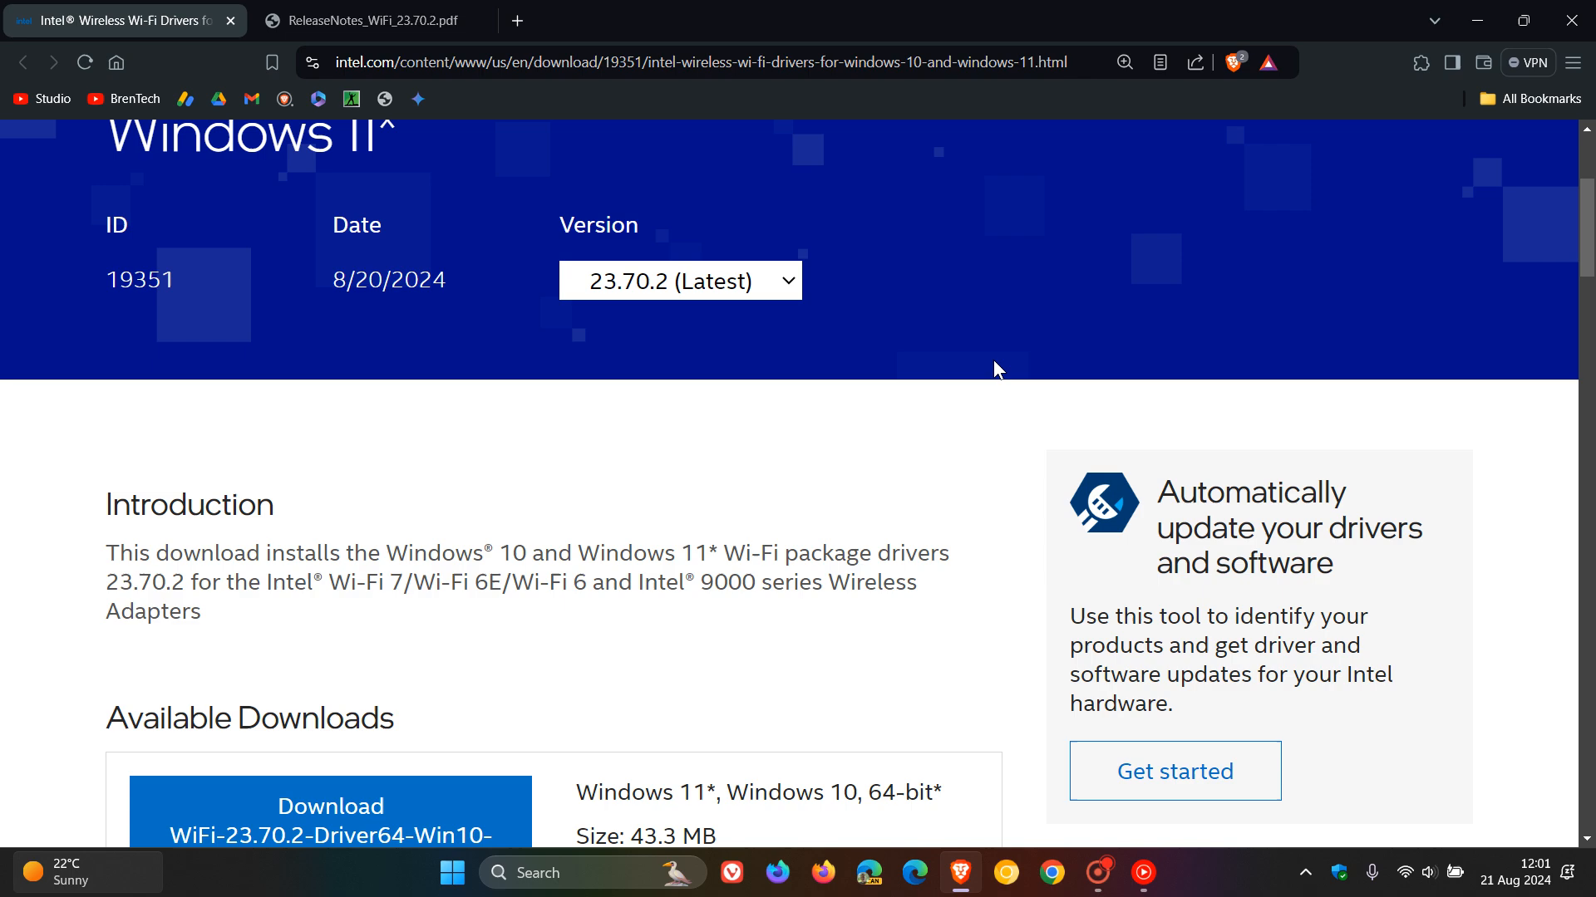
scroll("up", 3)
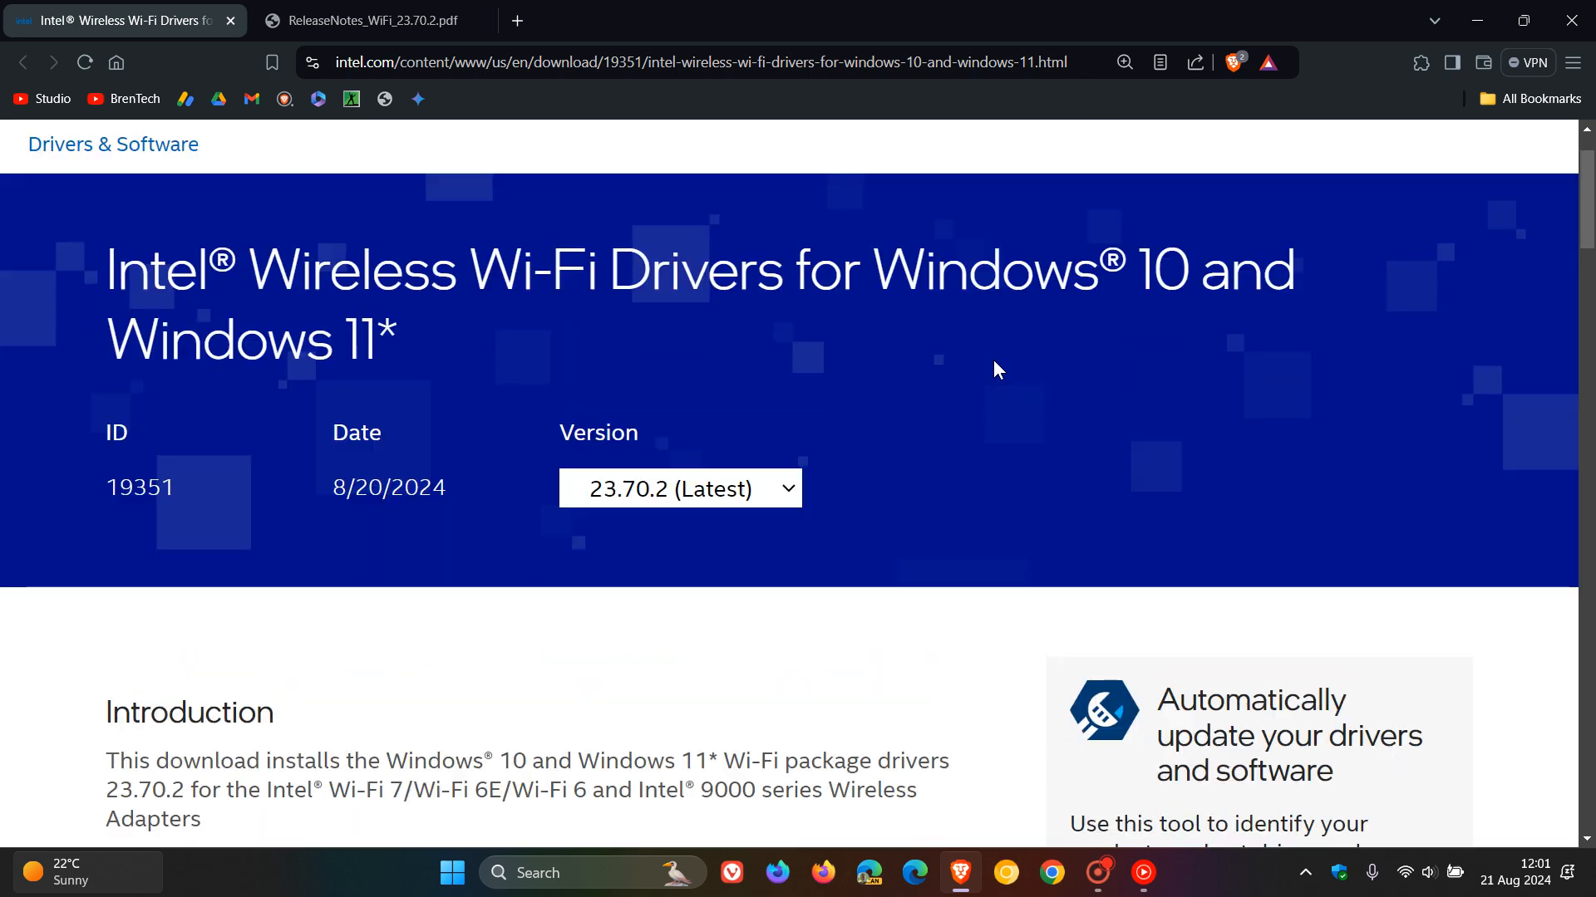
Switch to the ReleaseNotes_WiFi_23.70.2.pdf tab and scroll to the Supported Products and Driver Versions table
left_click(382, 21)
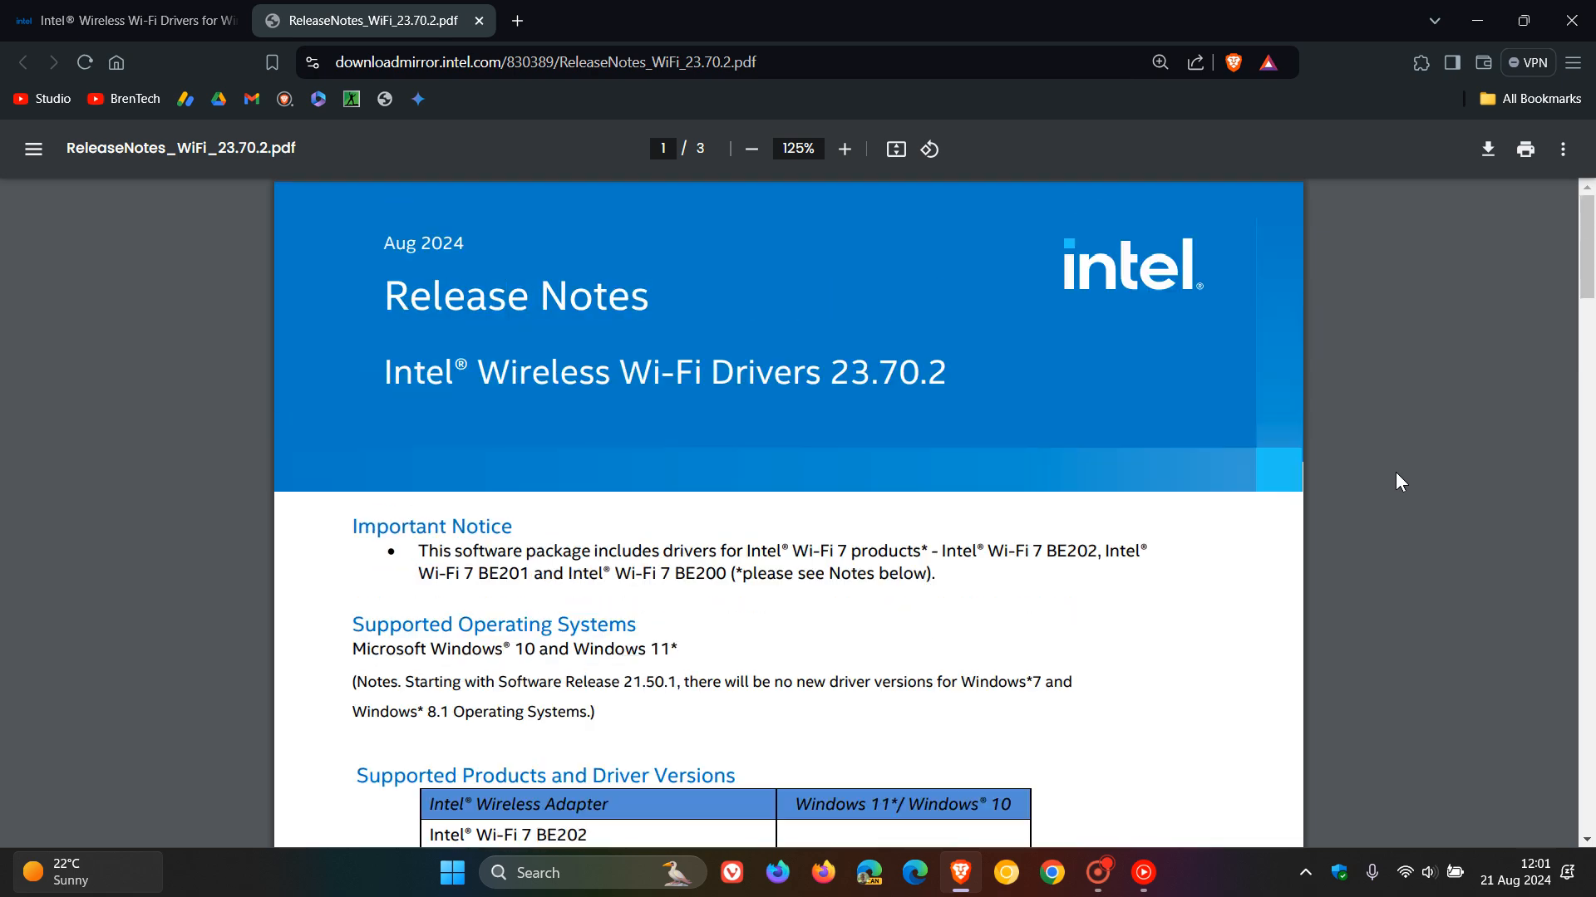
scroll("down", 3)
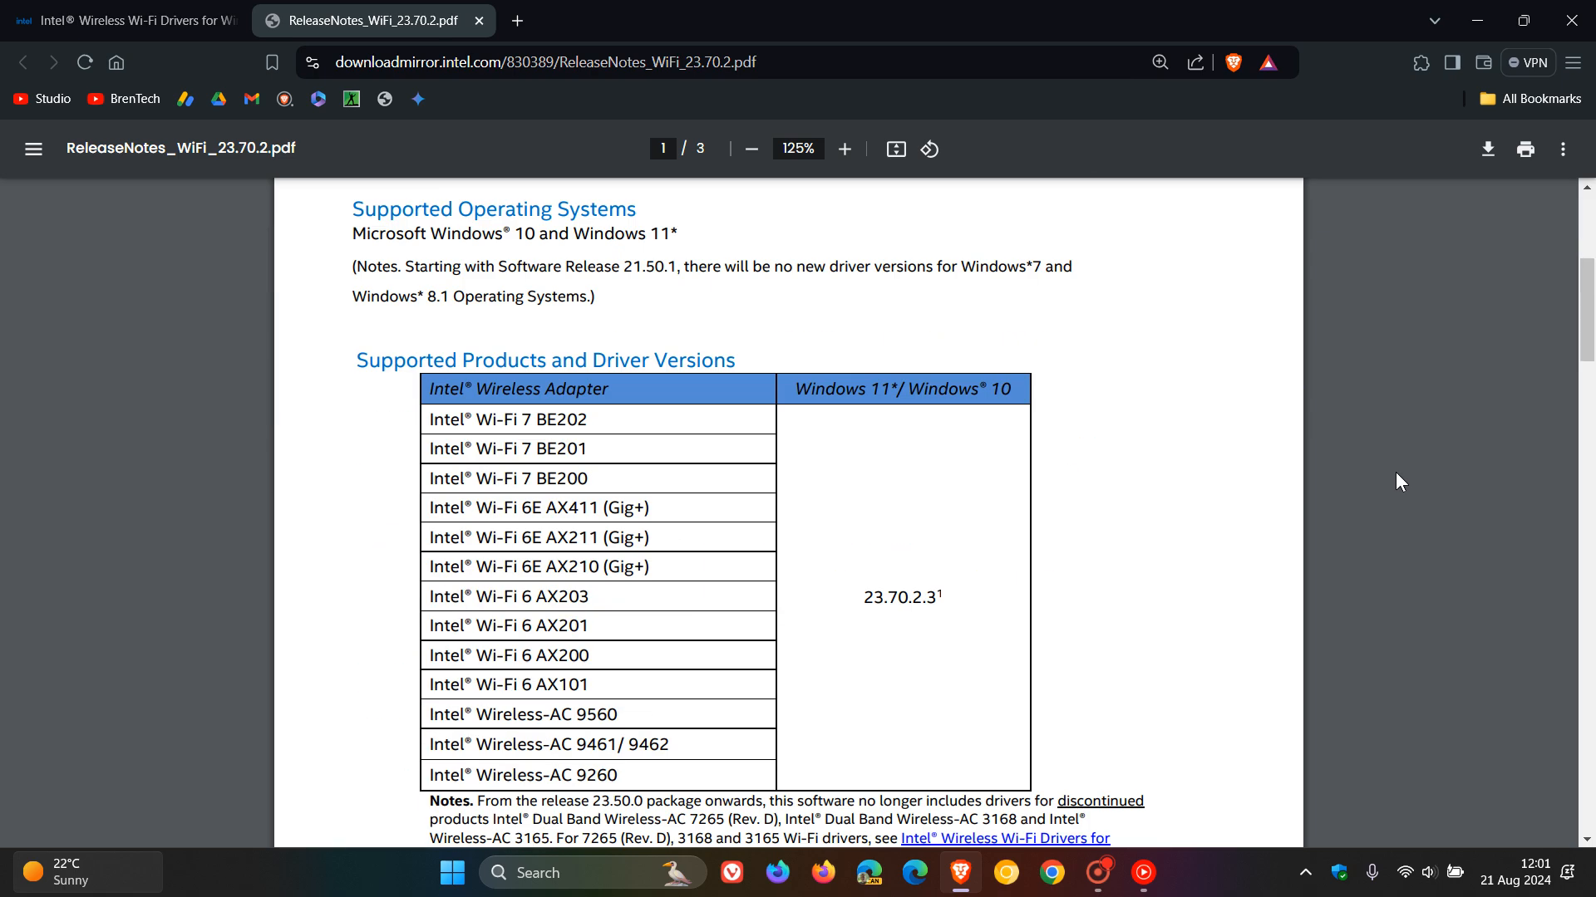
scroll("down", 3)
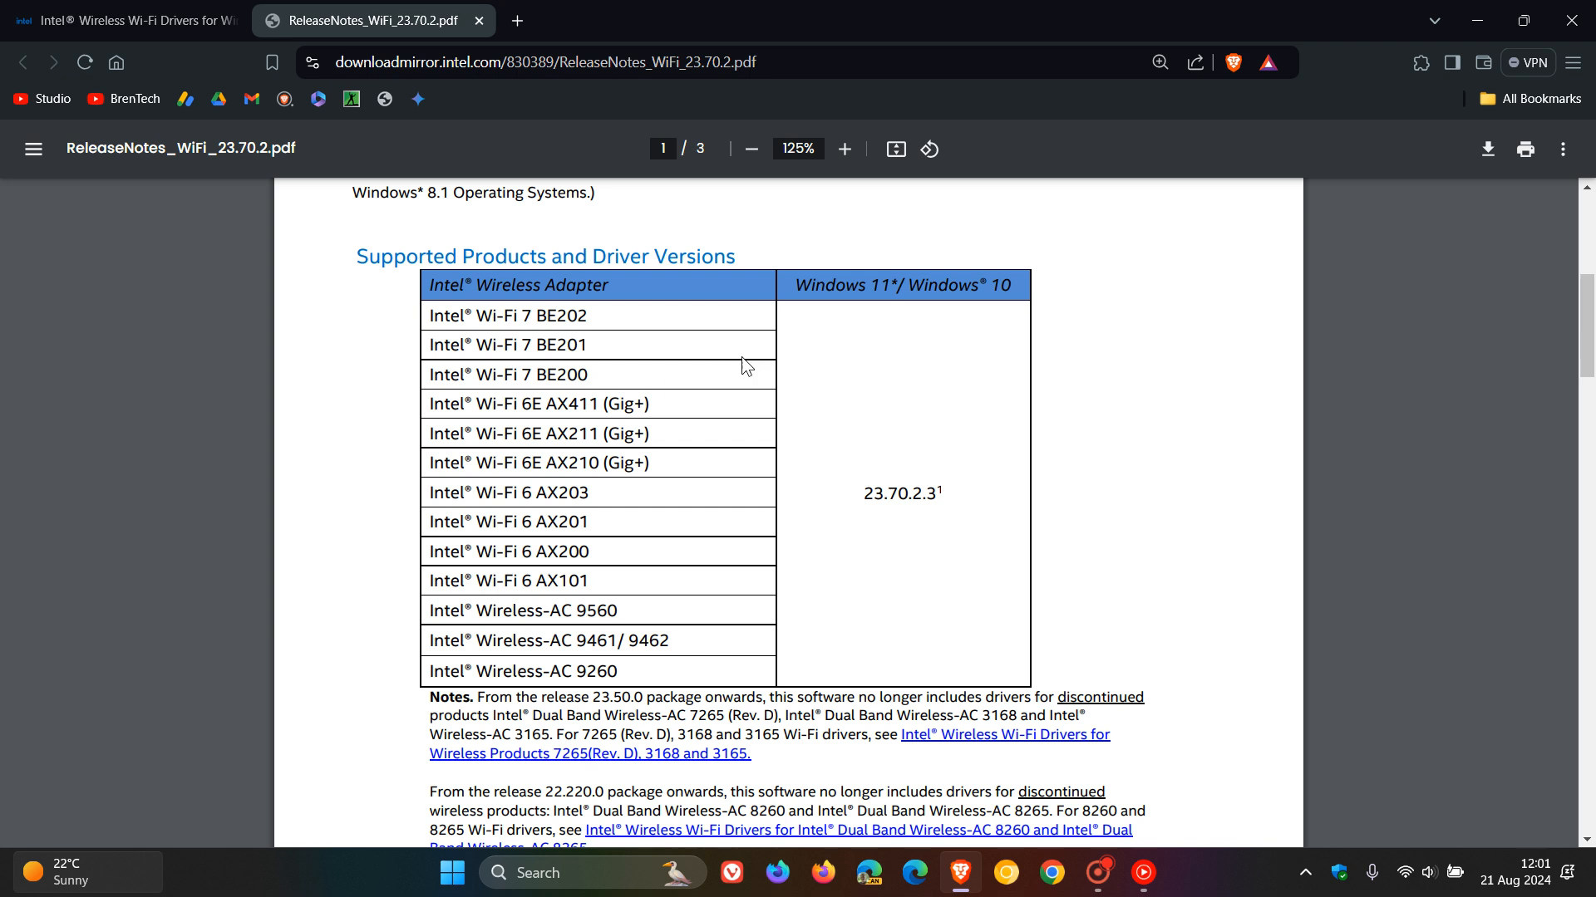
mouse_move(692, 675)
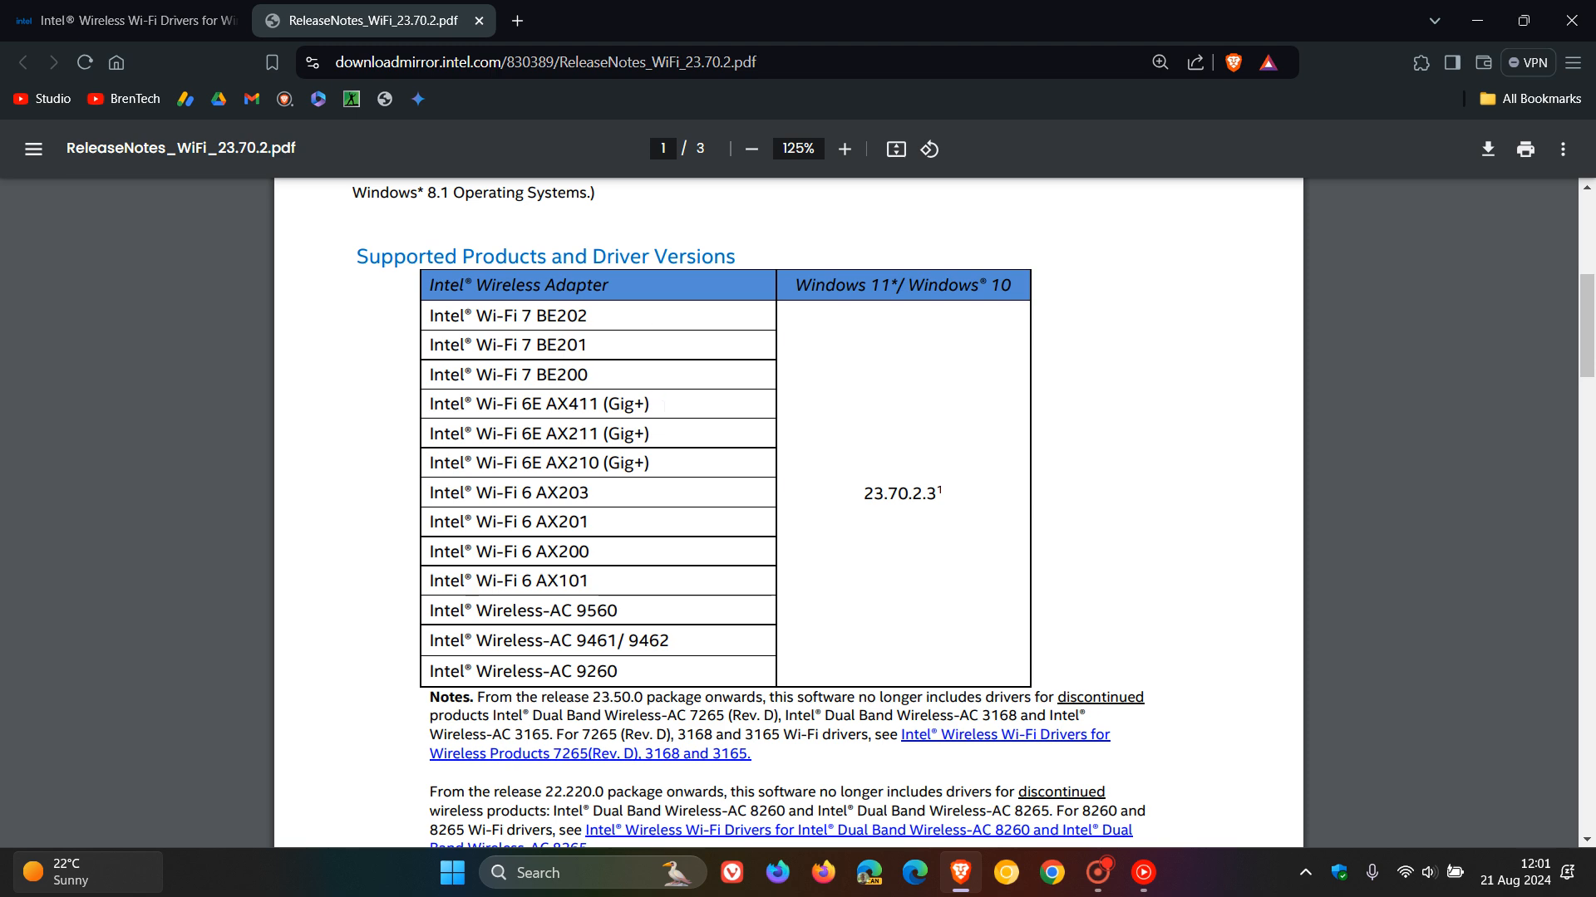
mouse_move(696, 644)
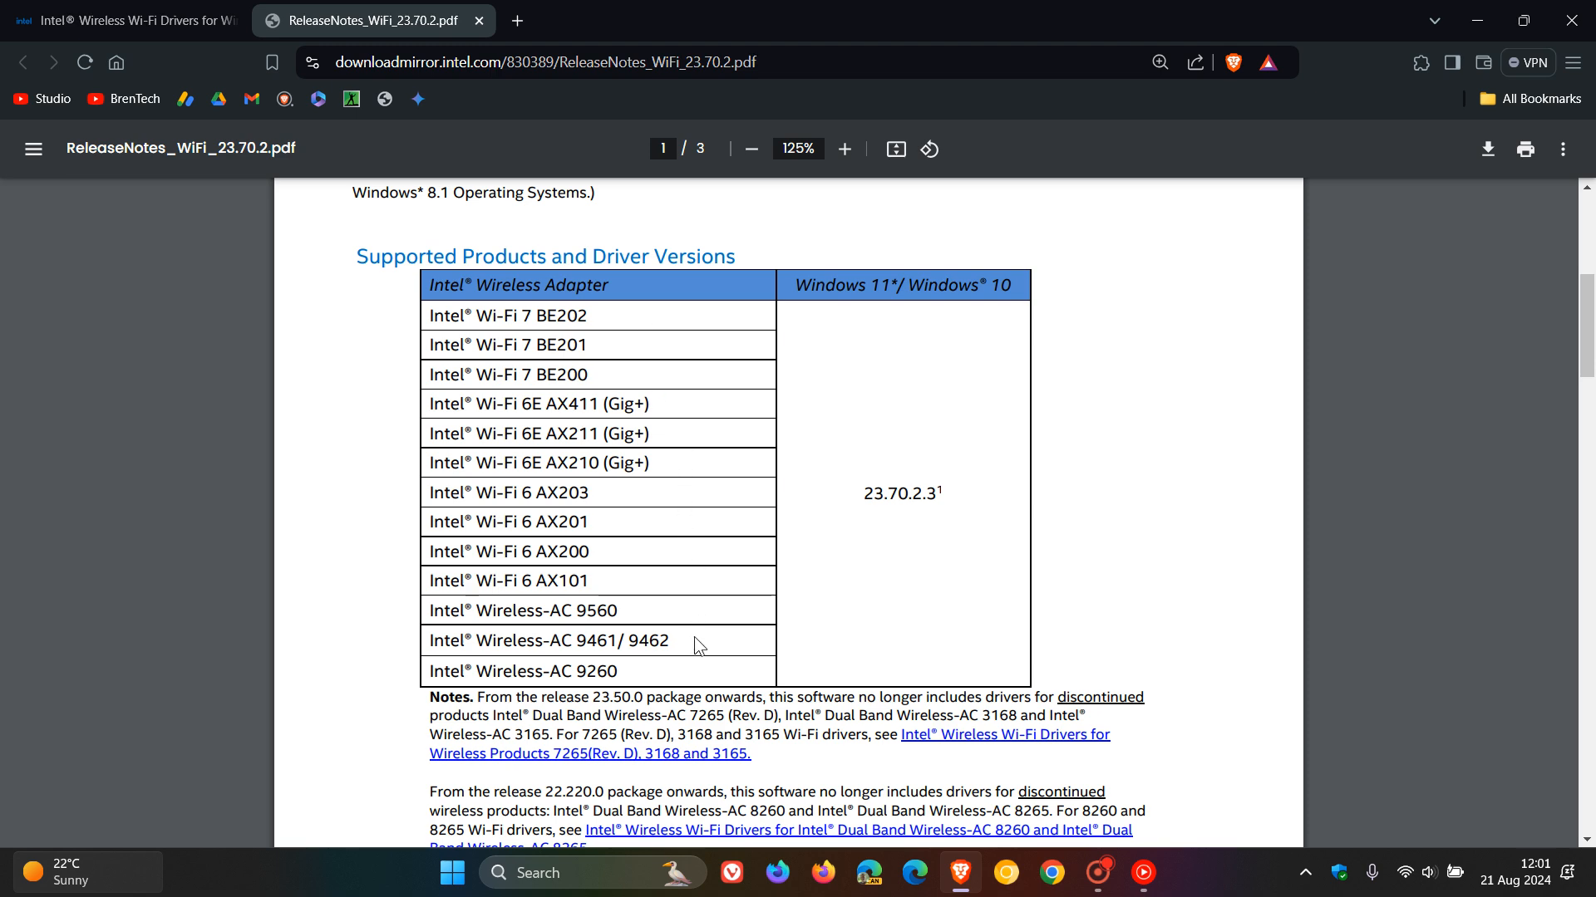
scroll("down", 3)
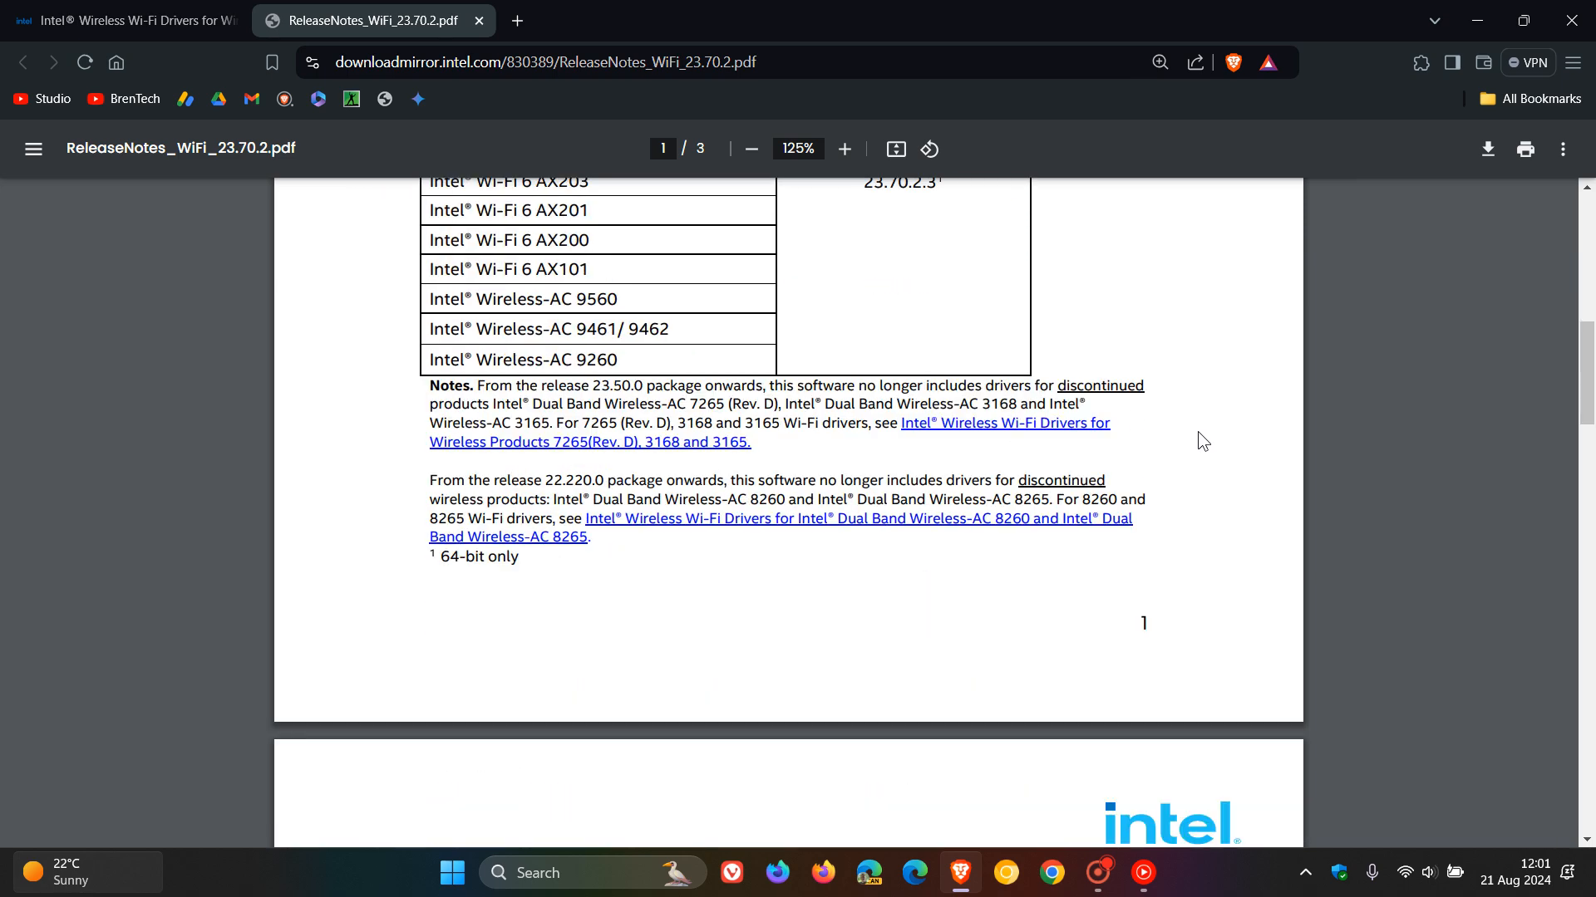
Highlight the Wi-Fi 7 24H2 support and security update notes in Key Issues Fixed, then minimize Brave
scroll("down", 3)
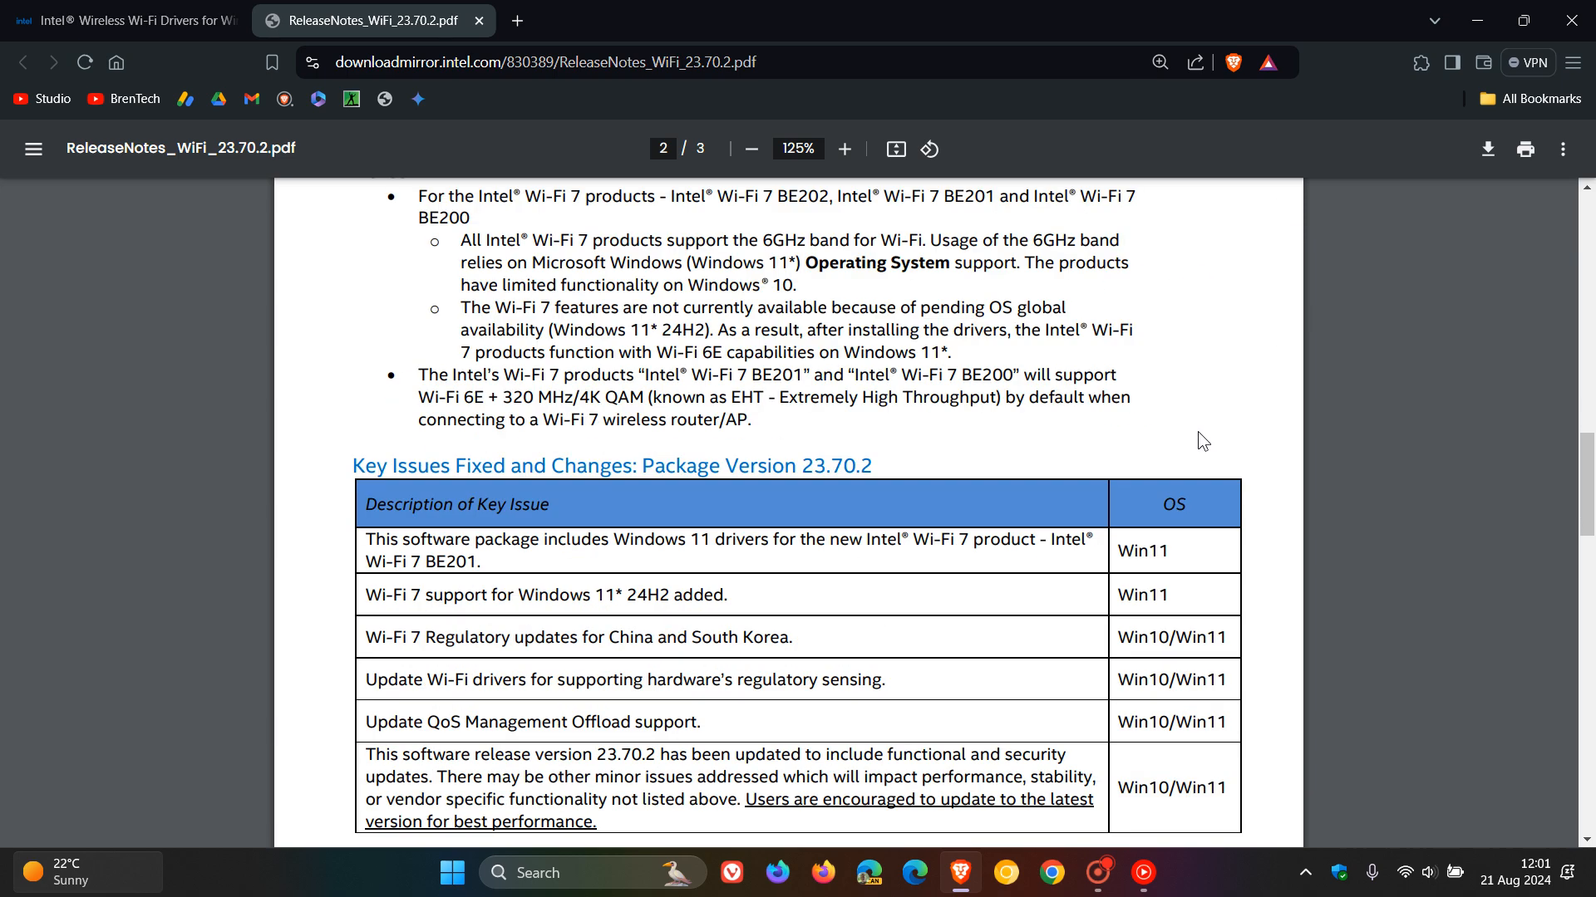
scroll("down", 3)
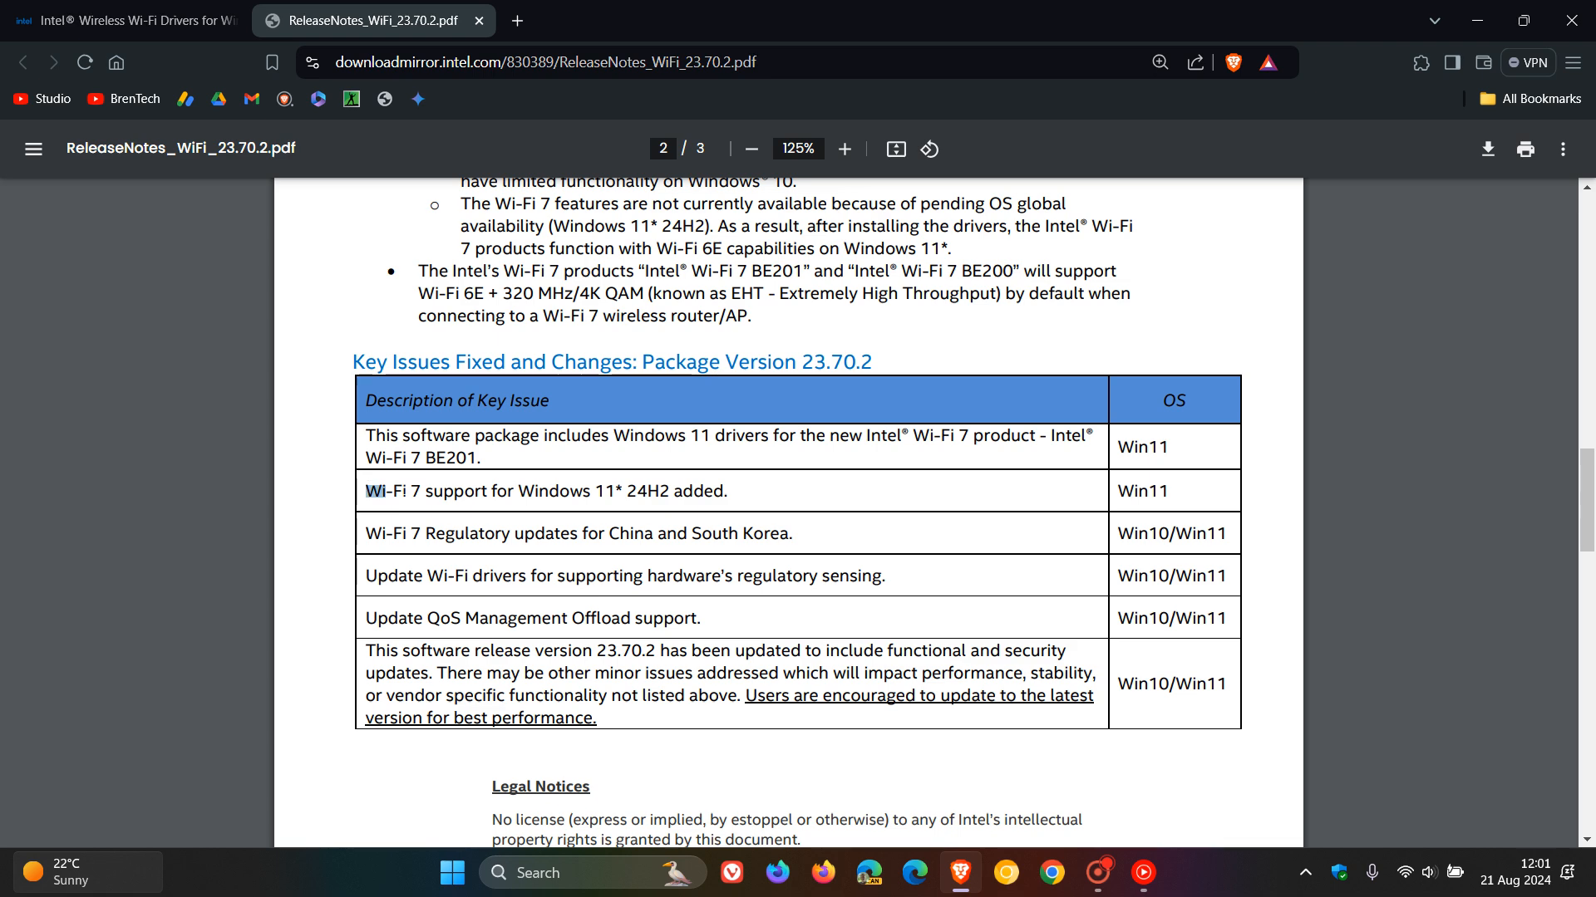
left_click_drag(366, 490, 723, 490)
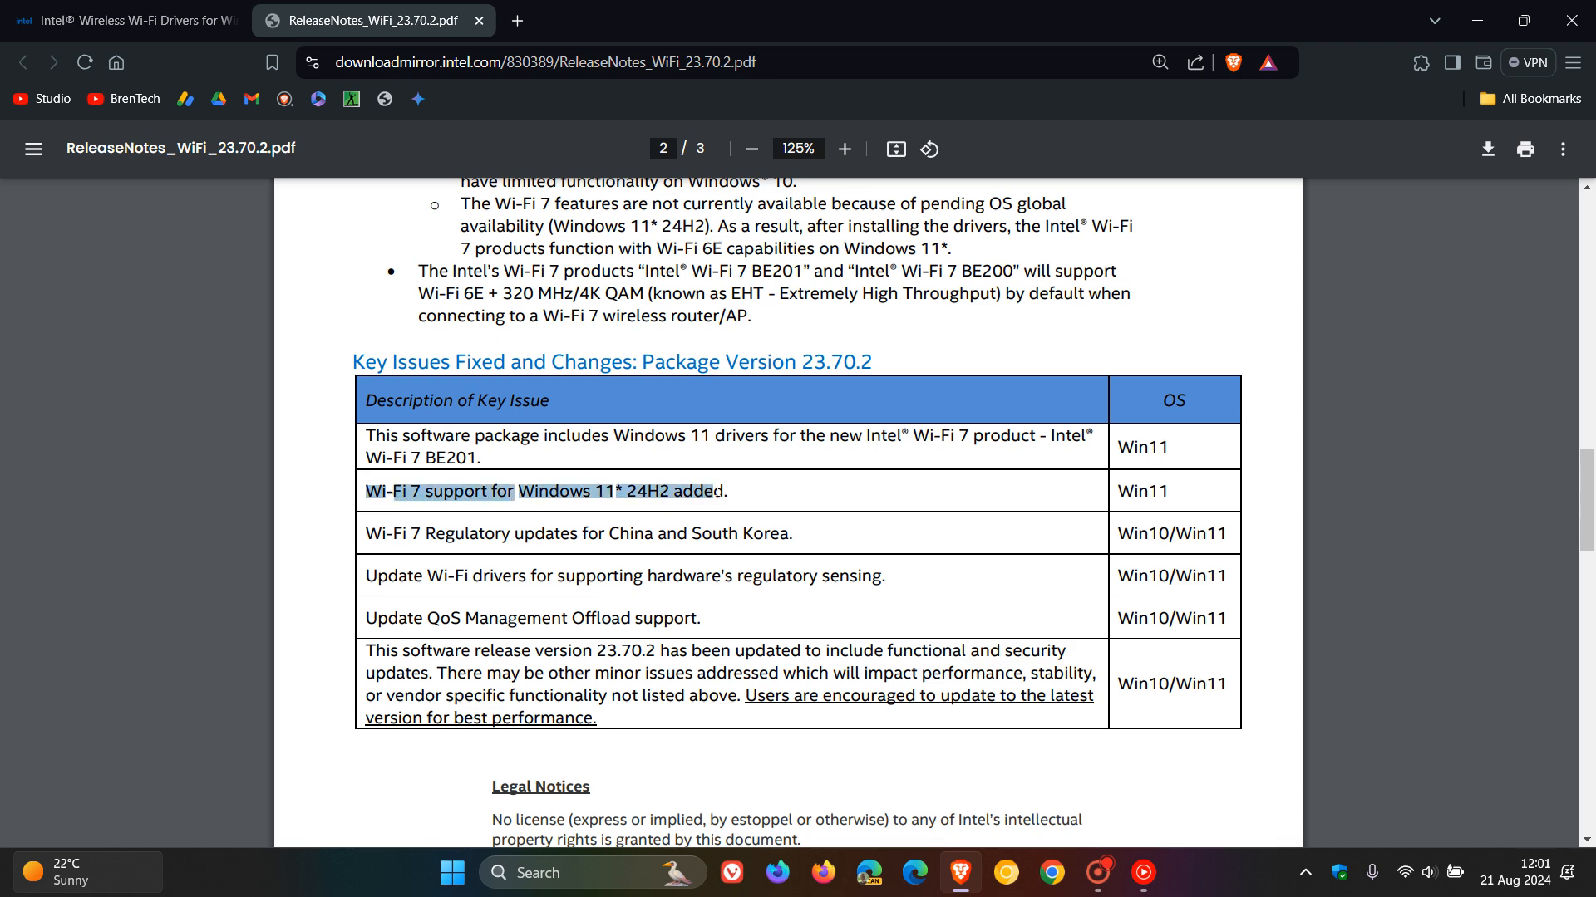
scroll("down", 3)
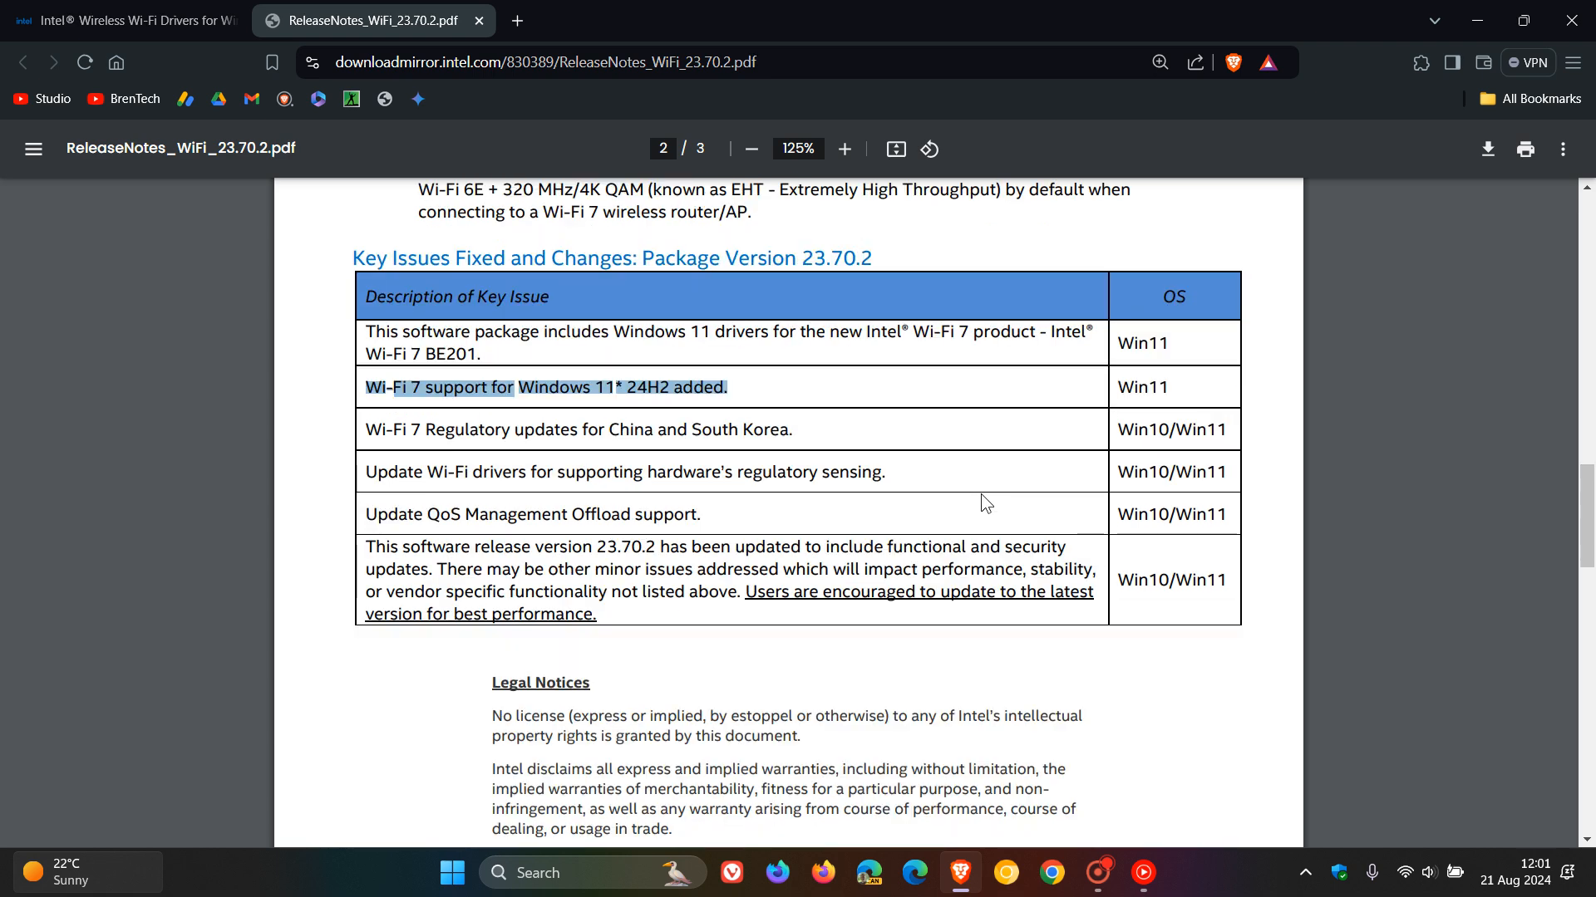
mouse_move(951, 489)
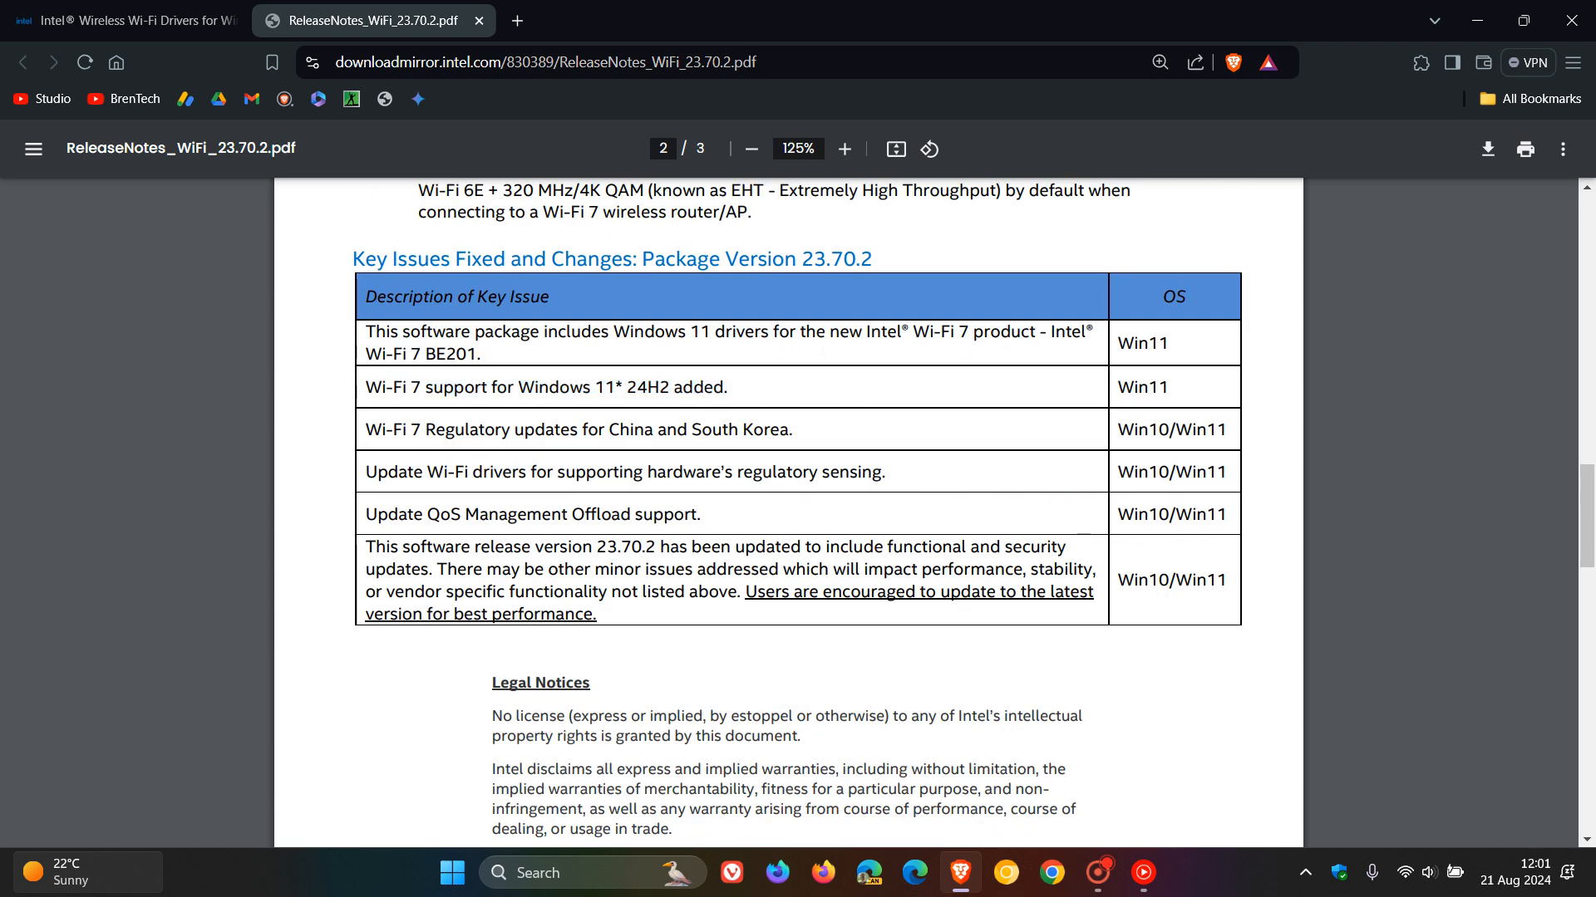
mouse_move(911, 484)
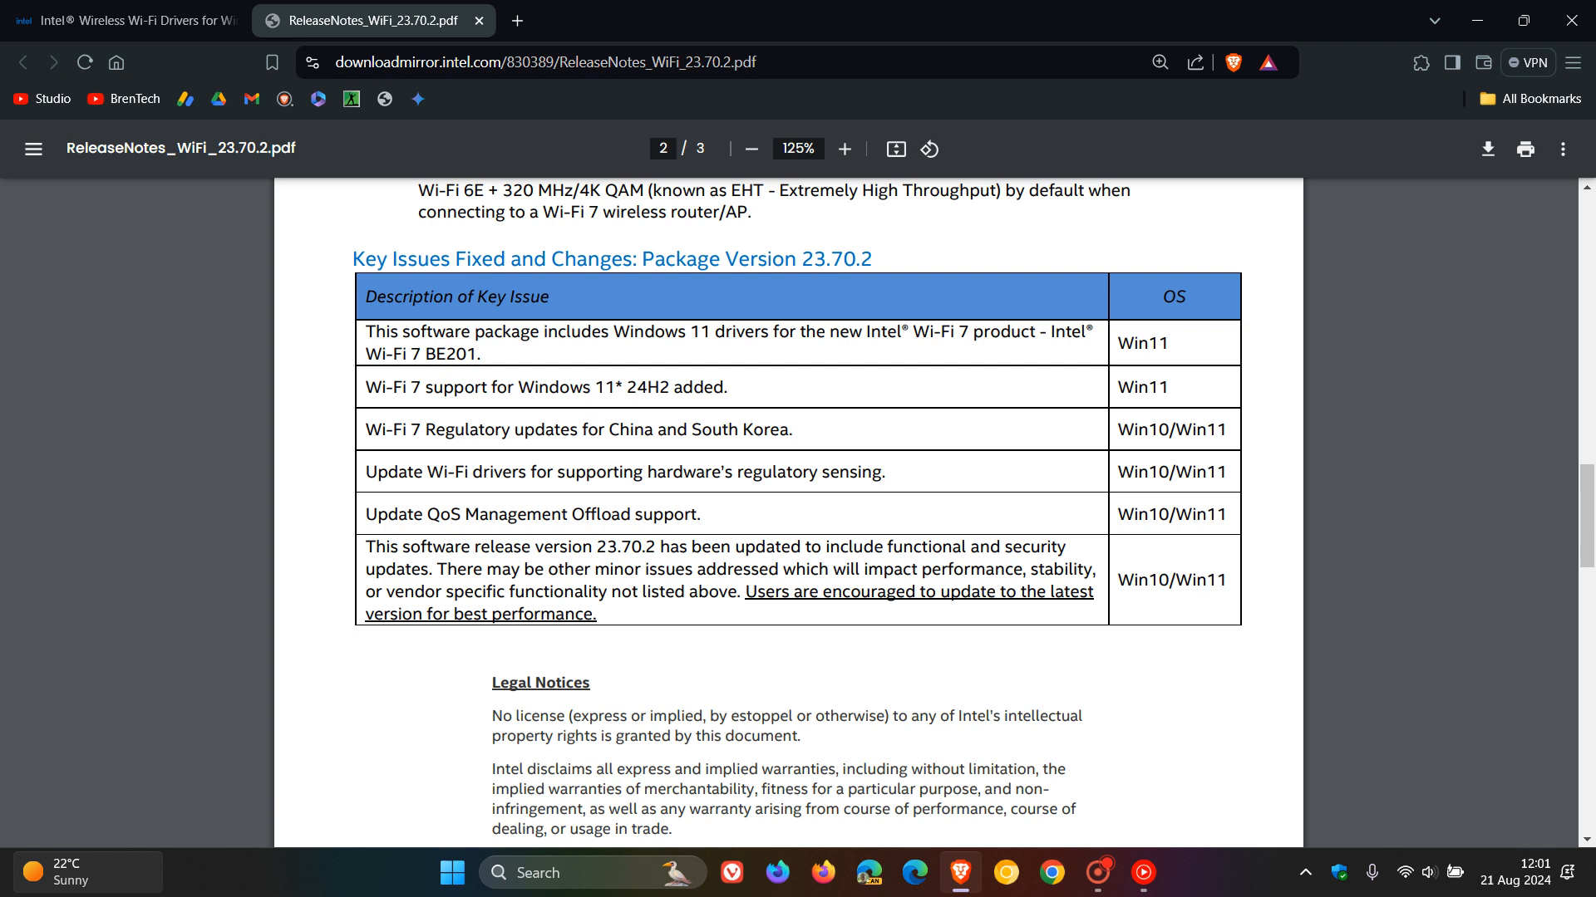
left_click_drag(366, 547, 766, 547)
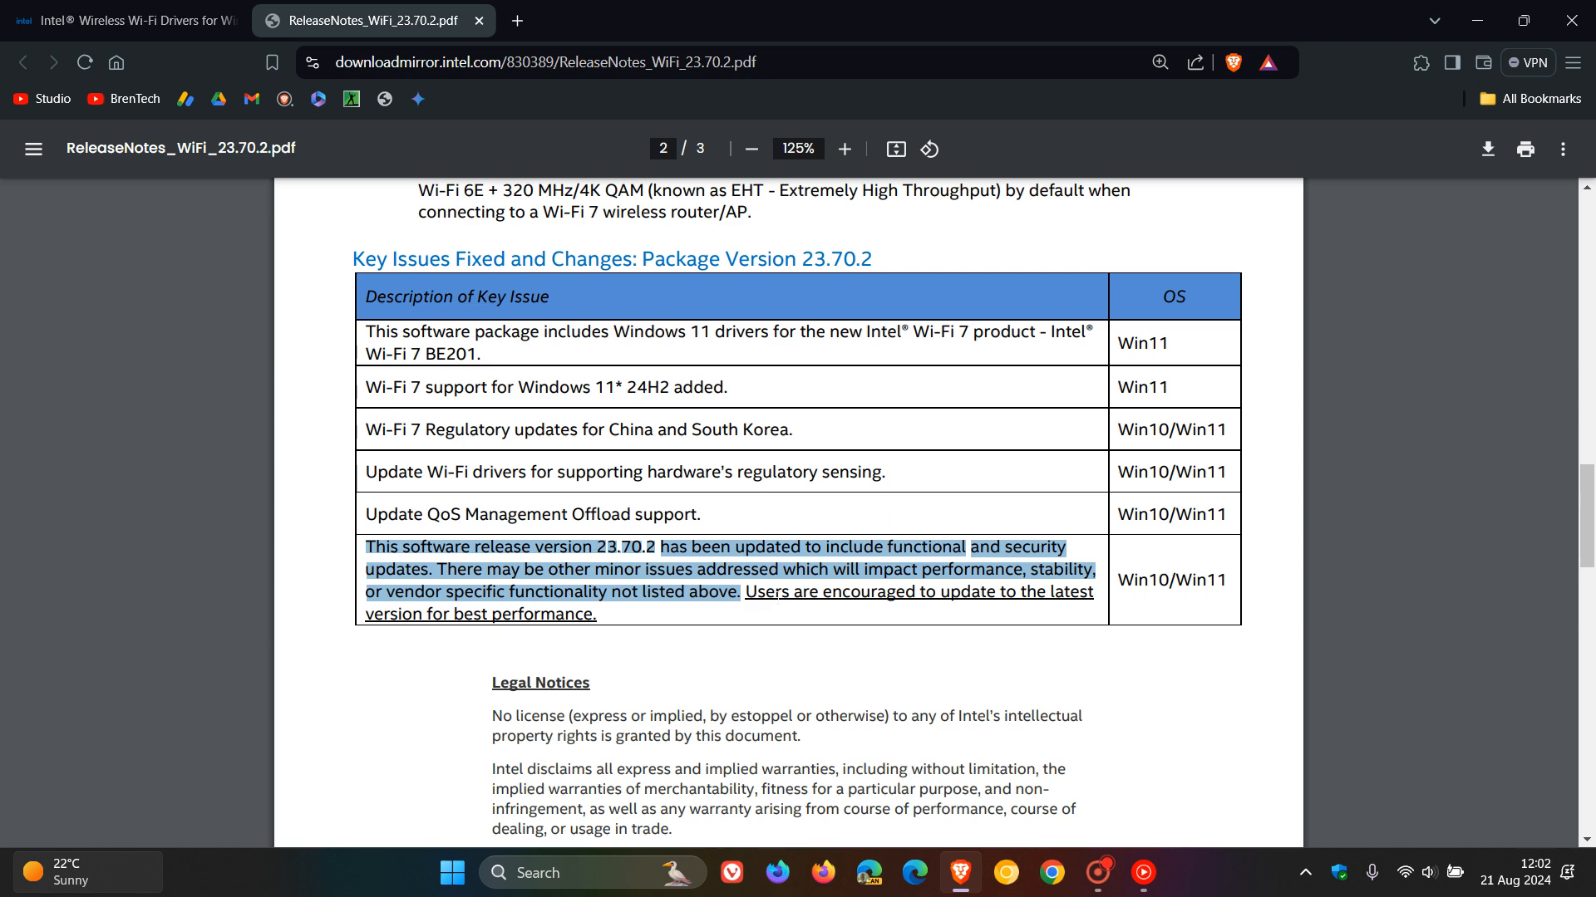
mouse_move(1478, 20)
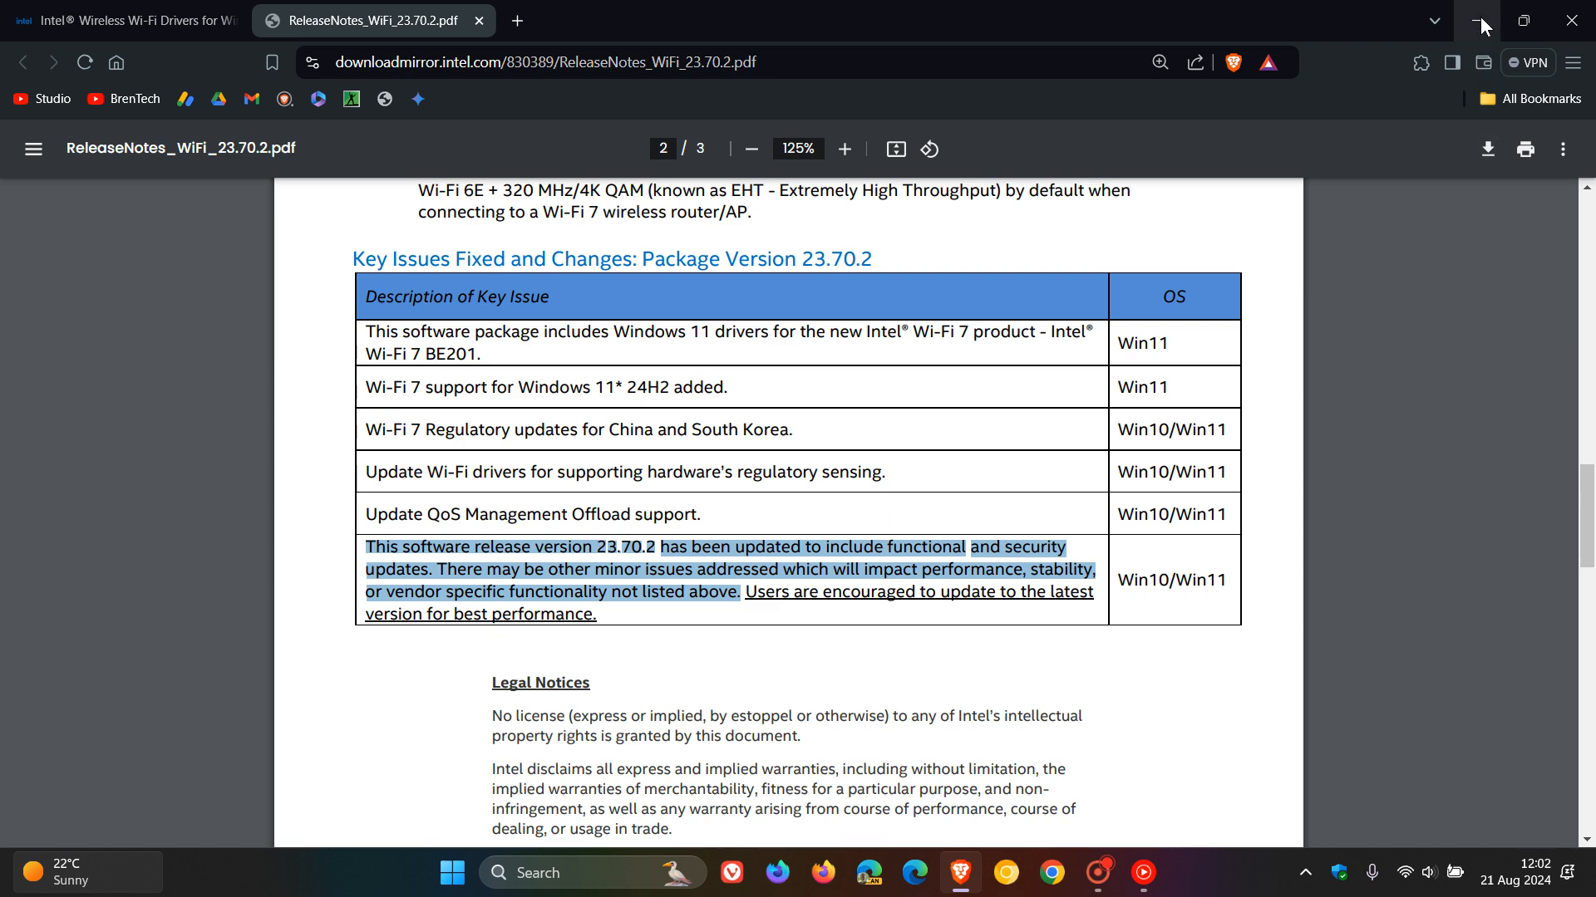
left_click(1477, 20)
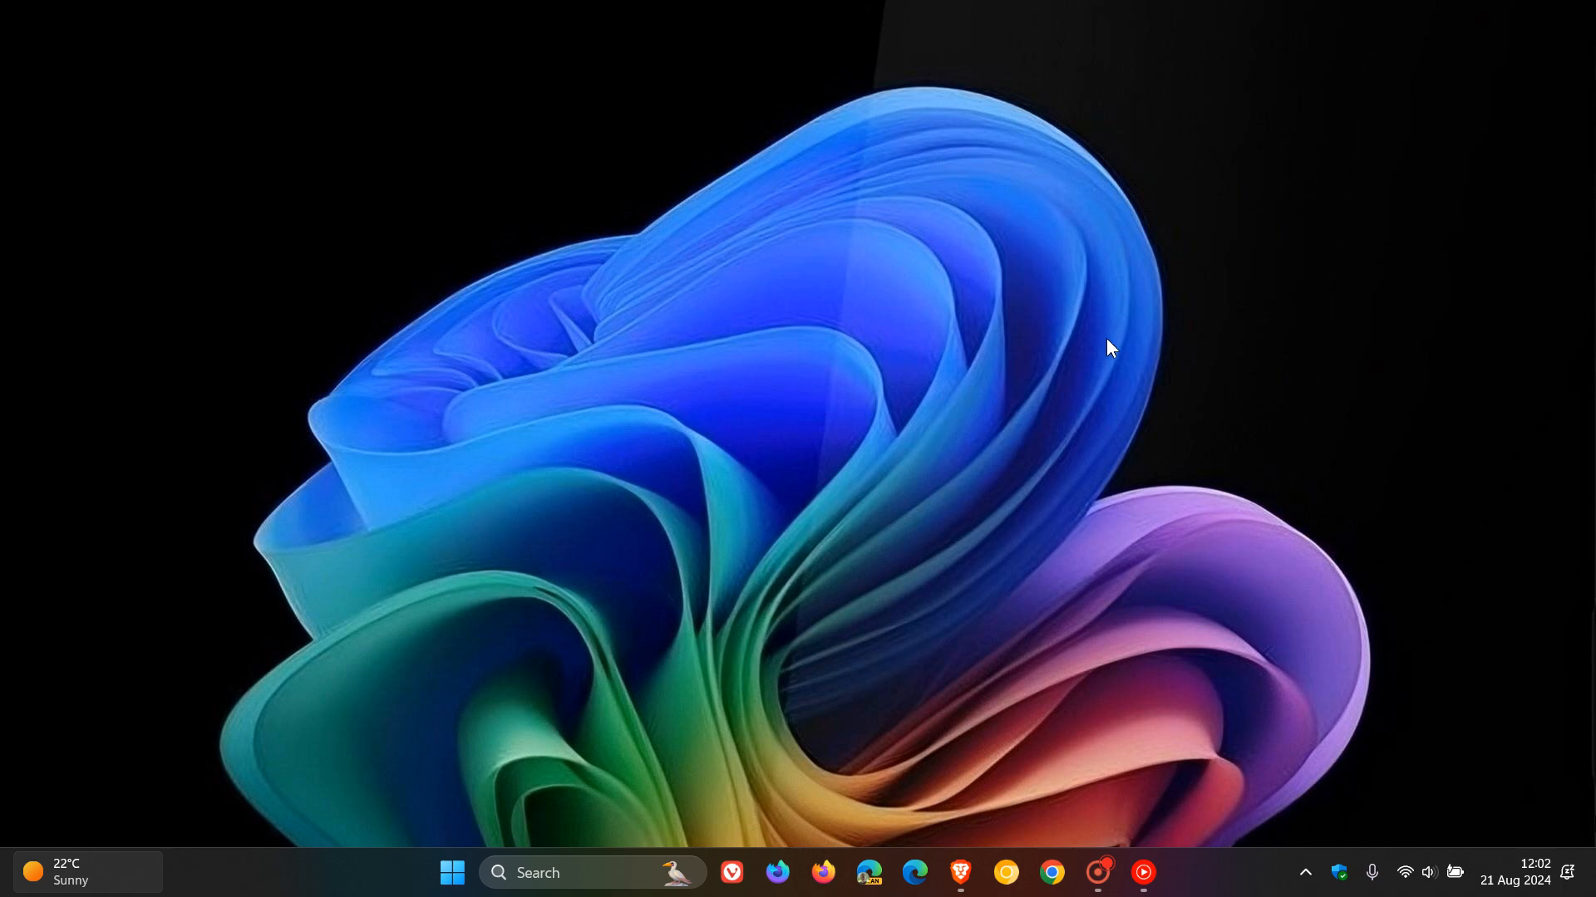